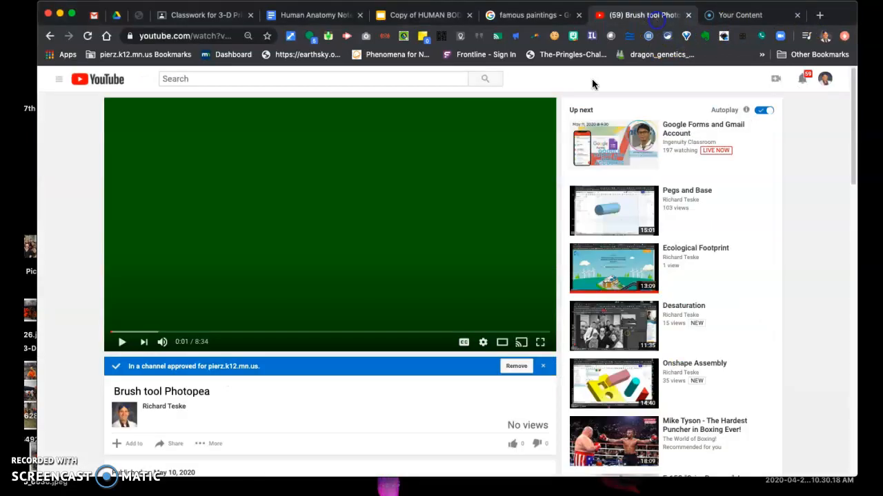
mouse_move(222, 222)
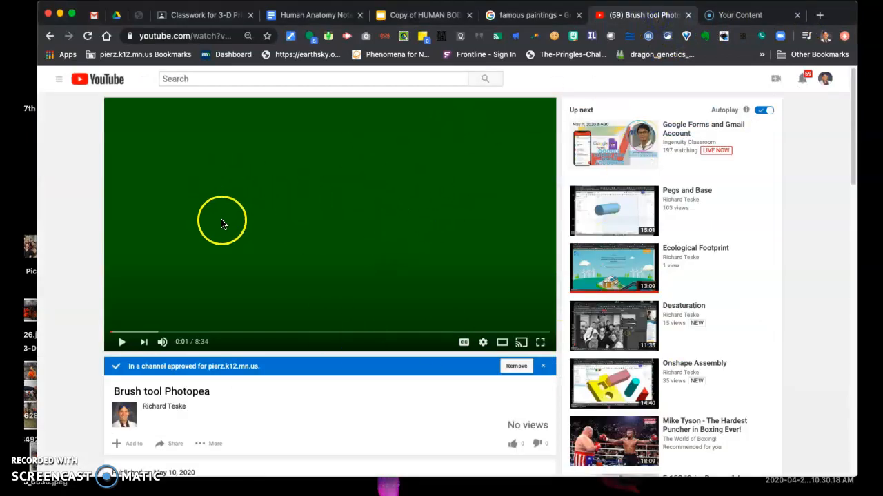
mouse_move(235, 334)
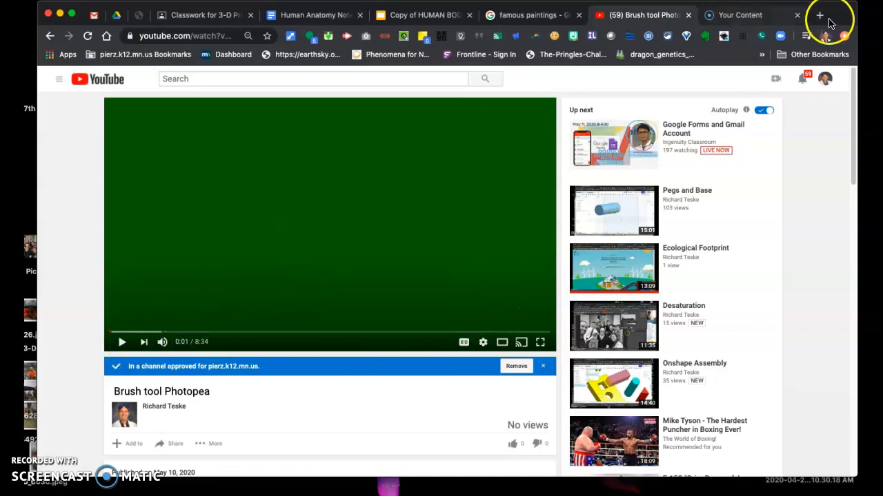
Open Photopea in a new browser tab beside the YouTube video
click(820, 14)
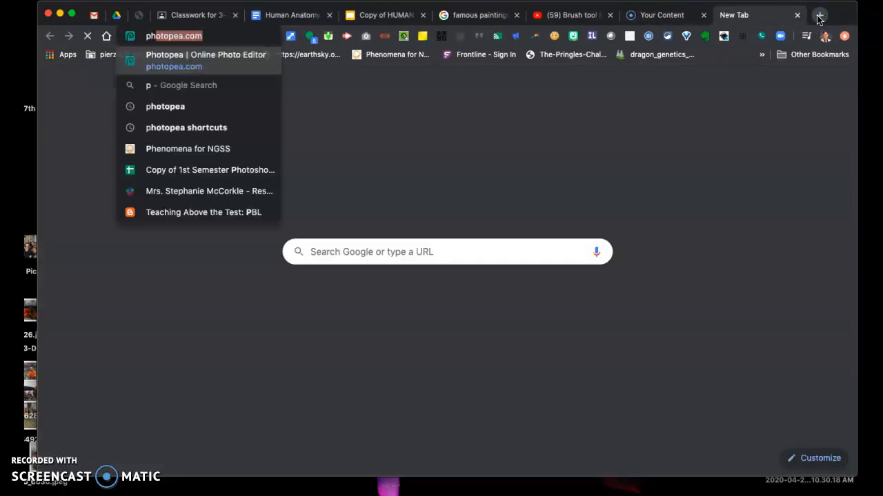
click(206, 60)
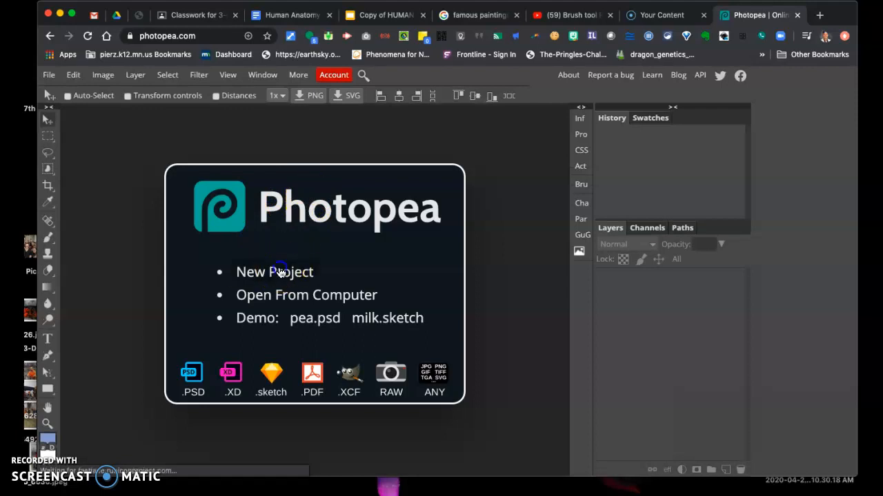
Create a new 24 × 24 inch project with a white background
click(274, 272)
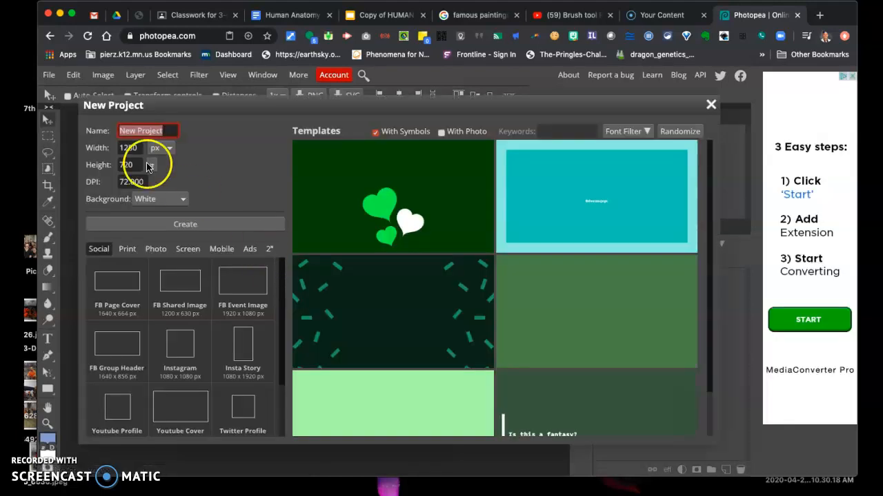
click(164, 148)
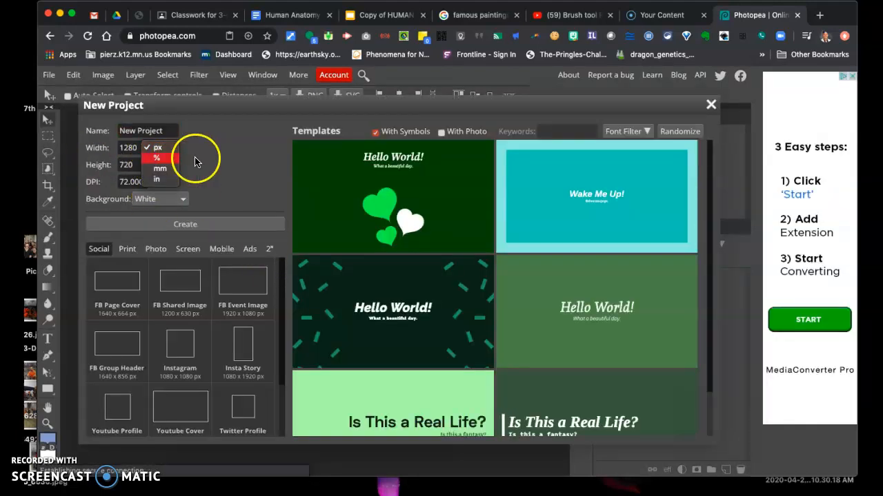
click(155, 180)
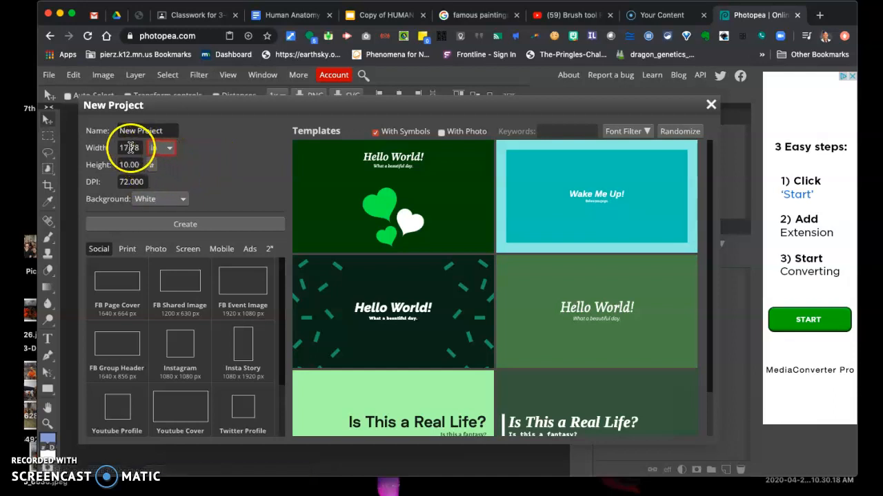
text(24.00)
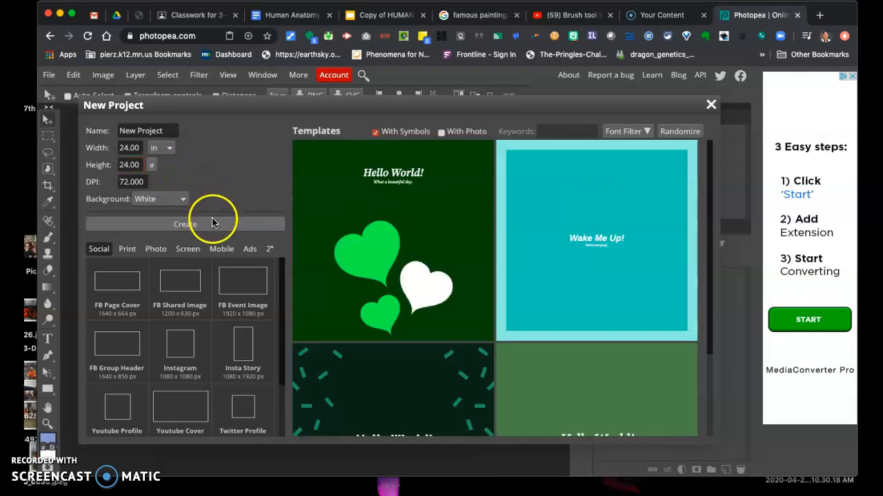
click(185, 224)
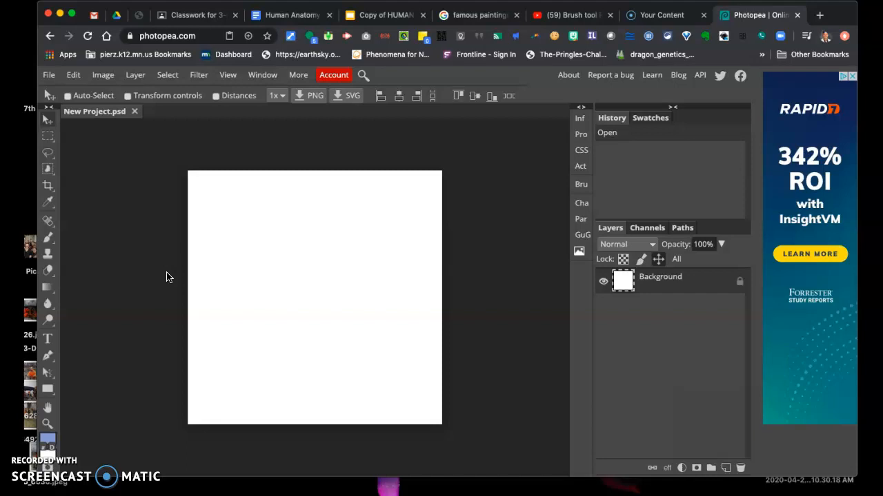
mouse_move(49, 221)
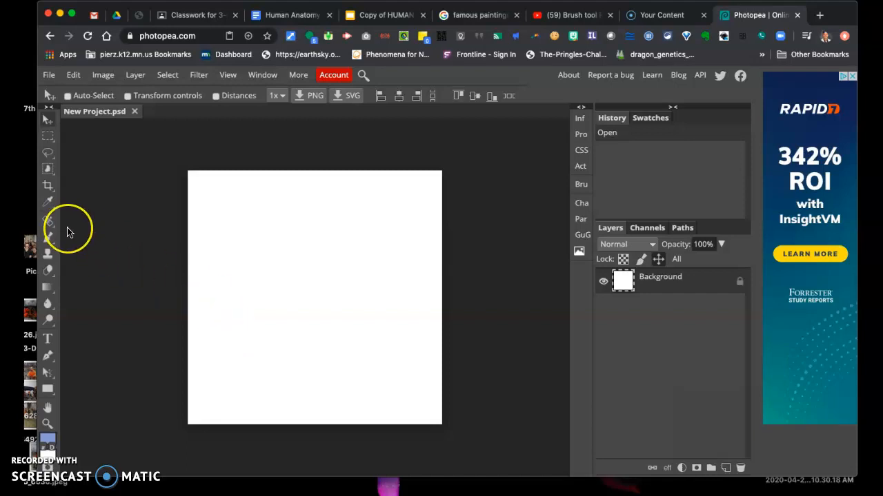
mouse_move(75, 269)
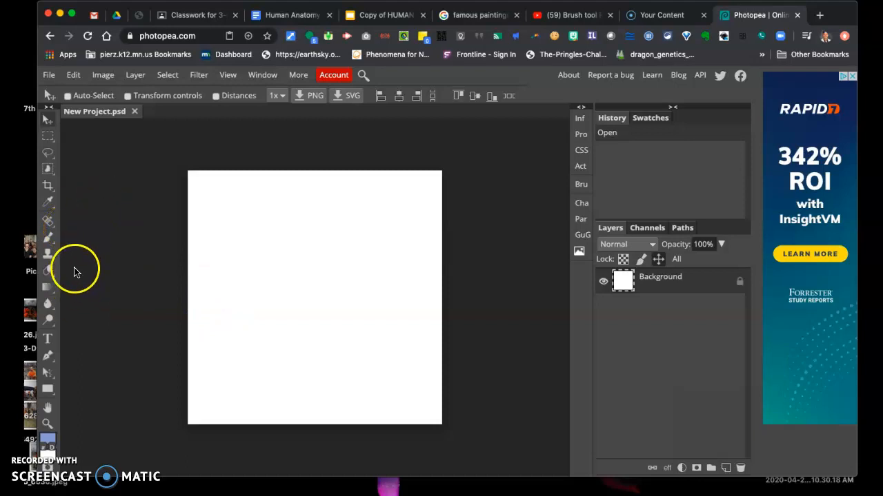
mouse_move(160, 357)
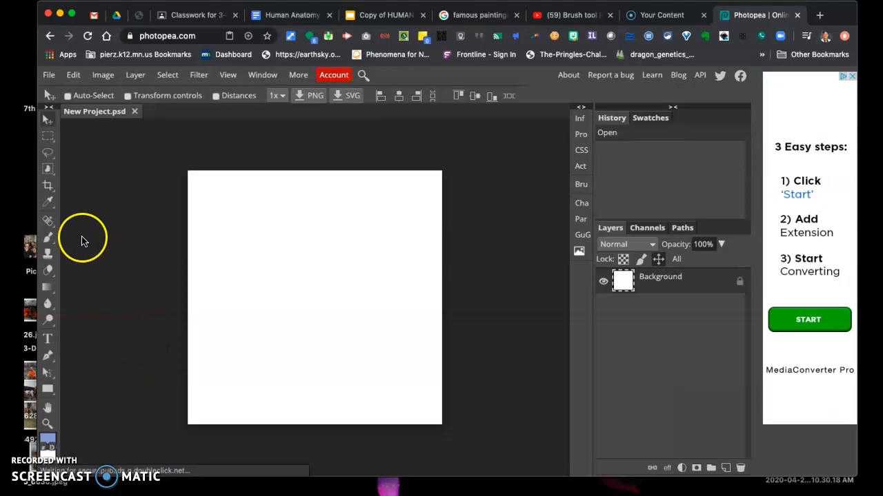
mouse_move(790, 360)
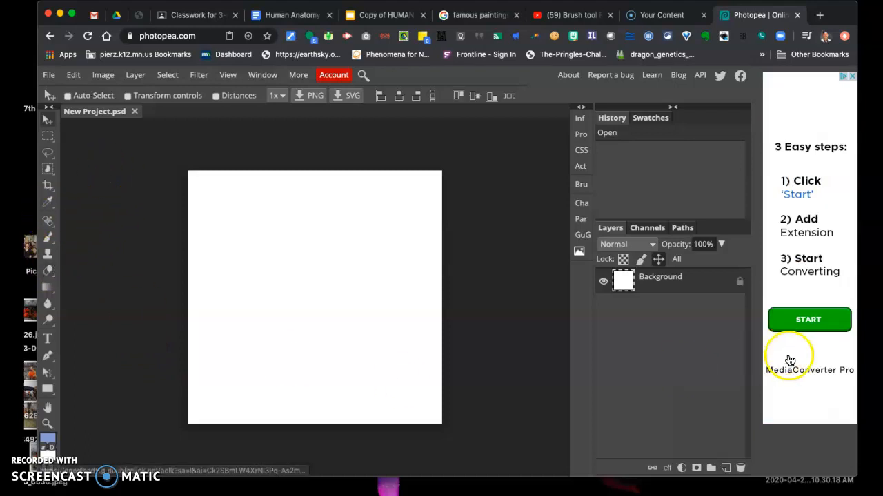
click(844, 77)
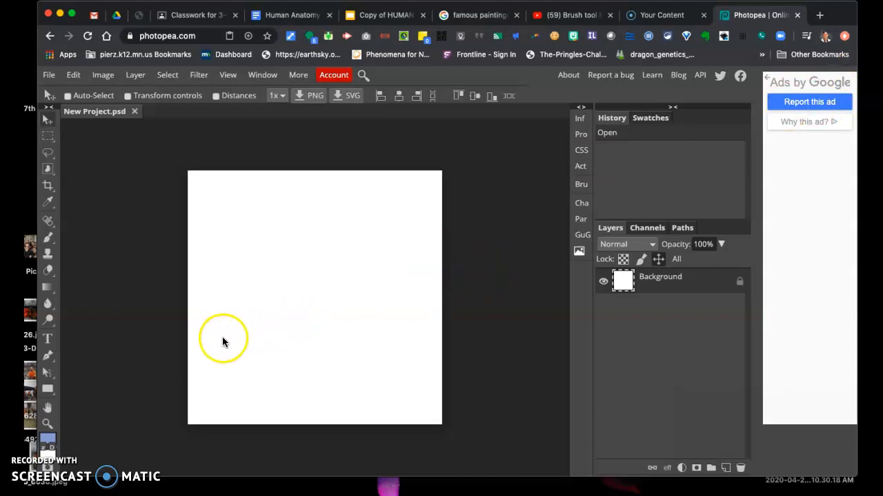
mouse_move(56, 182)
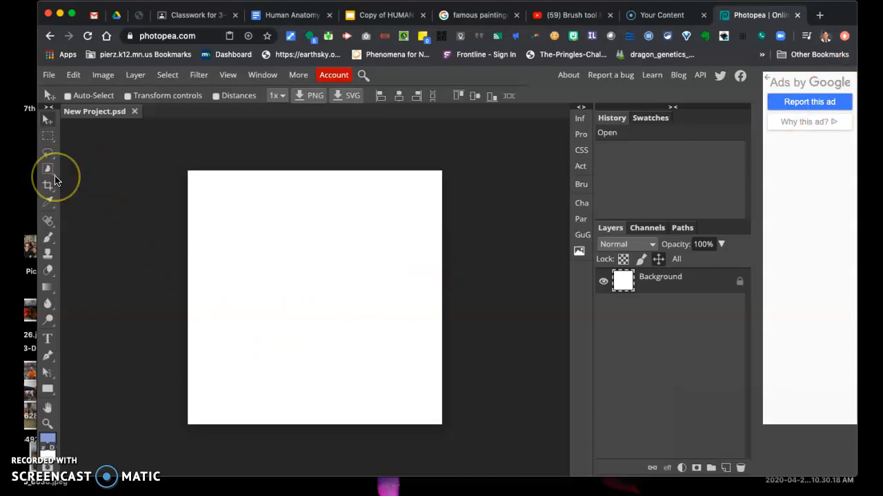
mouse_move(38, 307)
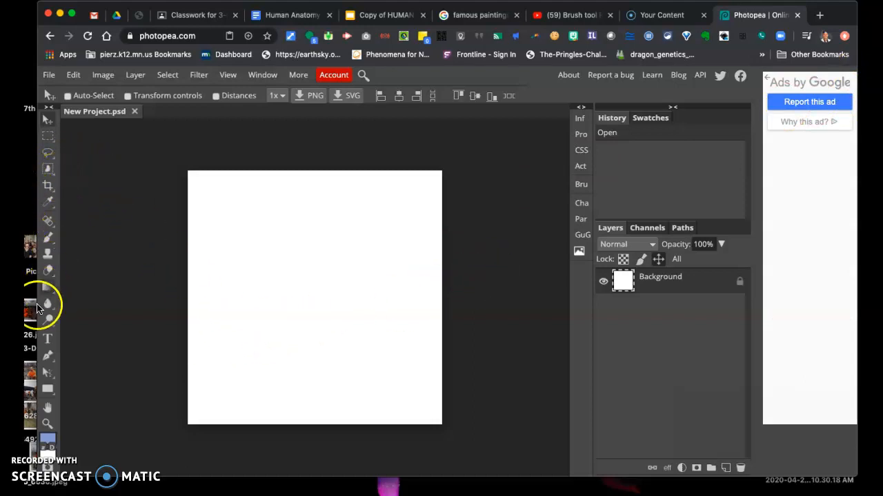
mouse_move(48, 241)
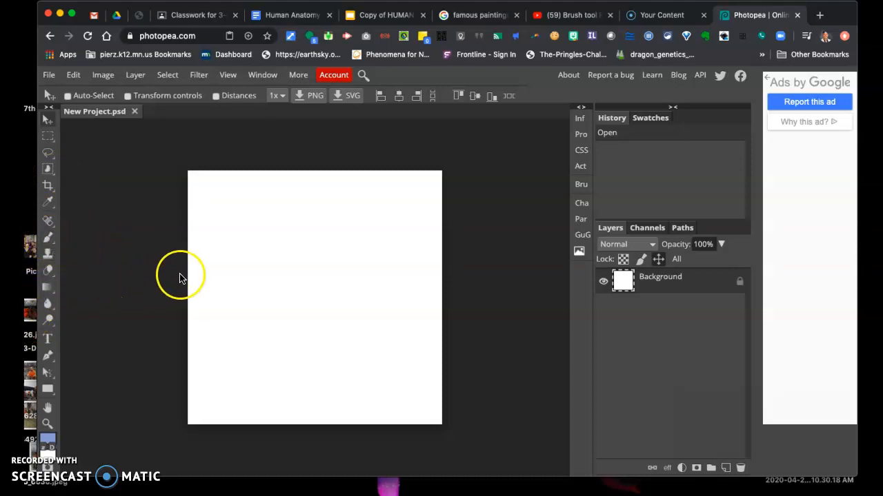
mouse_move(69, 100)
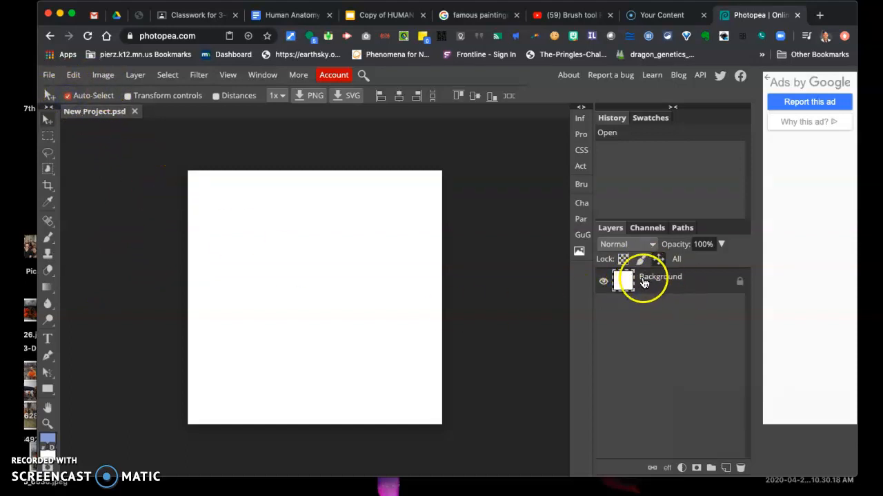
mouse_move(237, 211)
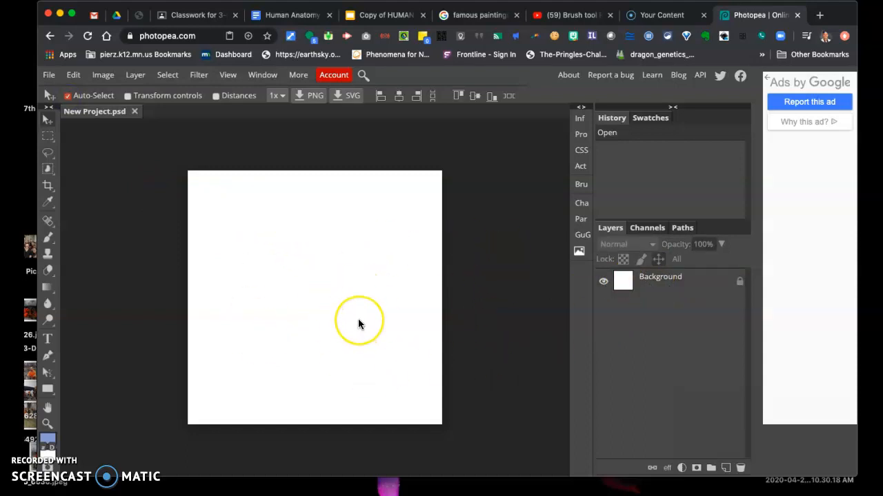
mouse_move(367, 325)
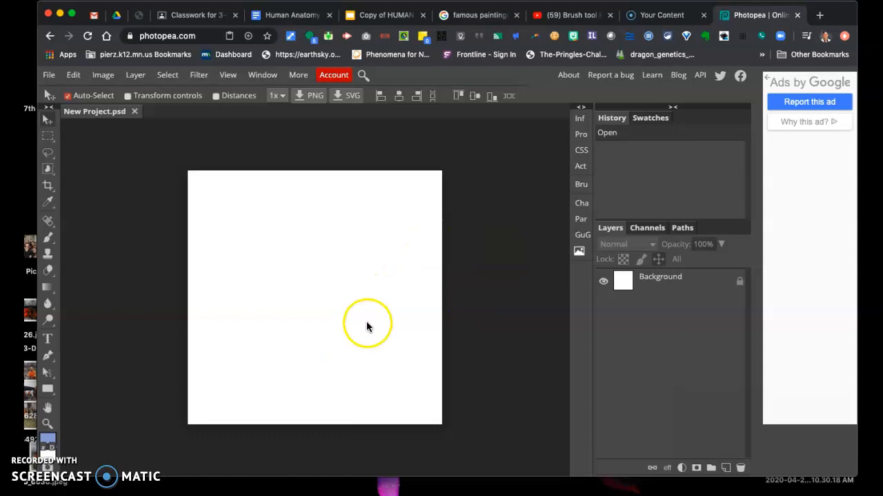
mouse_move(366, 390)
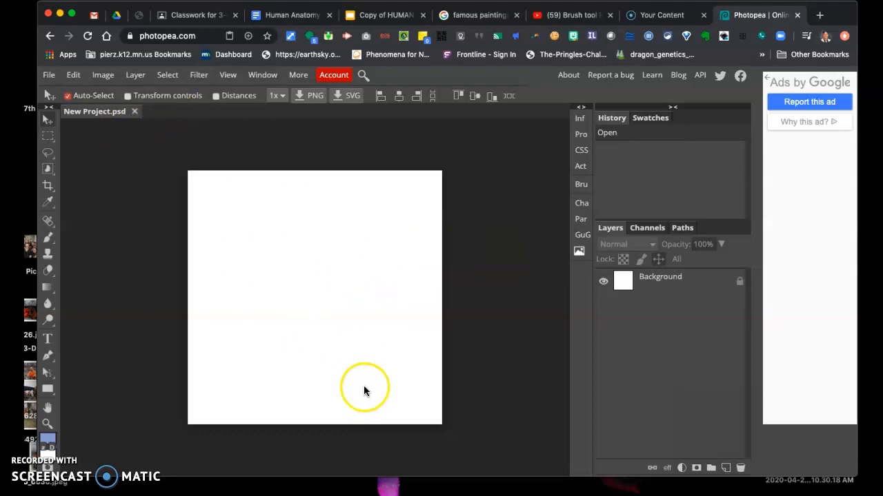
mouse_move(358, 335)
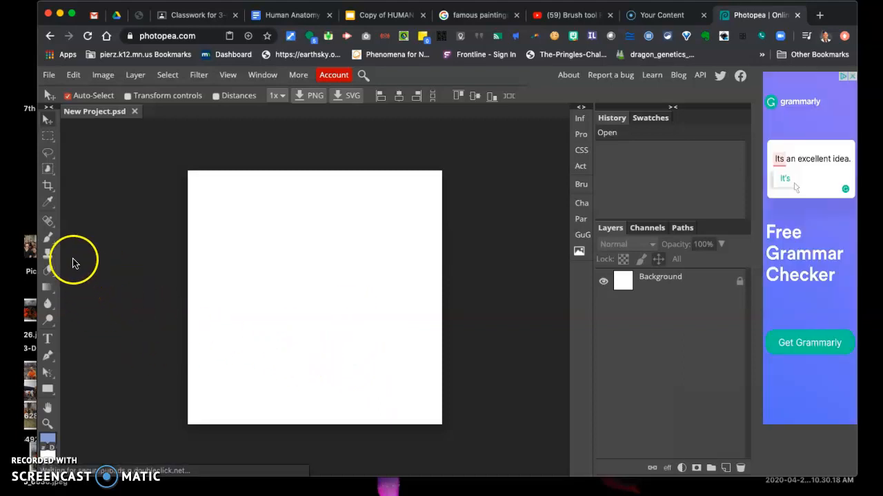
mouse_move(48, 241)
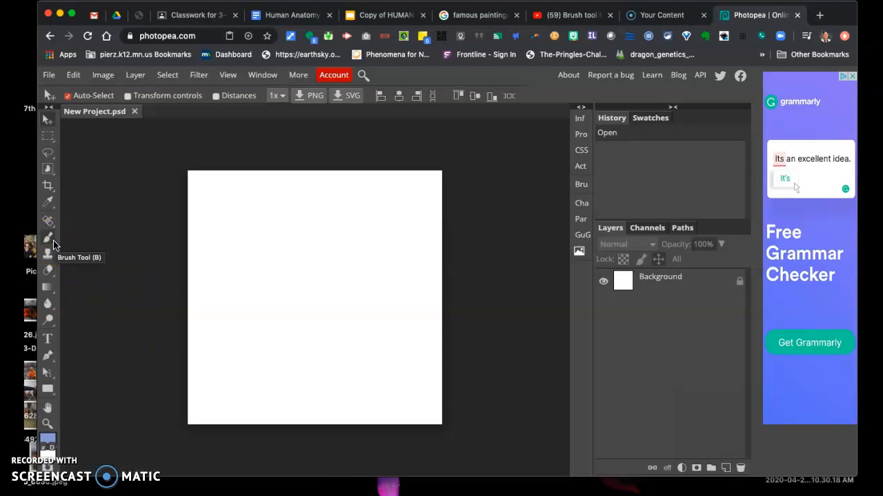
Select the Brush tool, keep Normal blending, and show its 15 px, 100% hardness settings
click(47, 238)
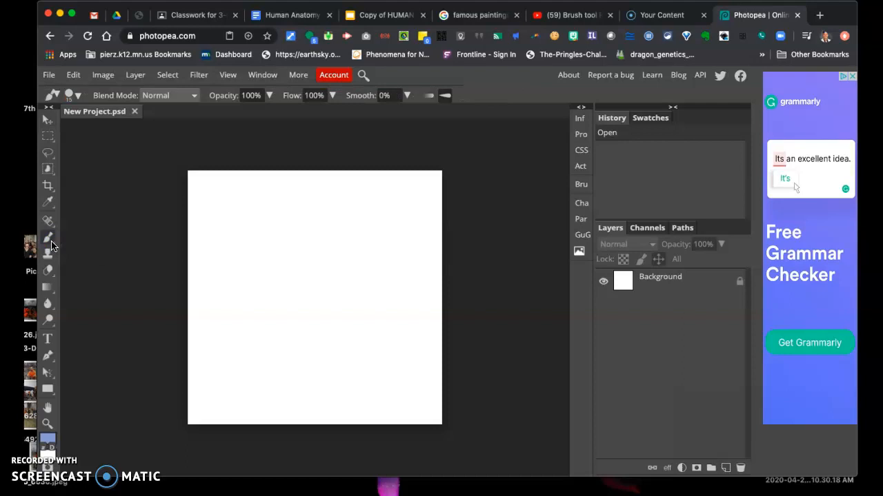
right_click(47, 240)
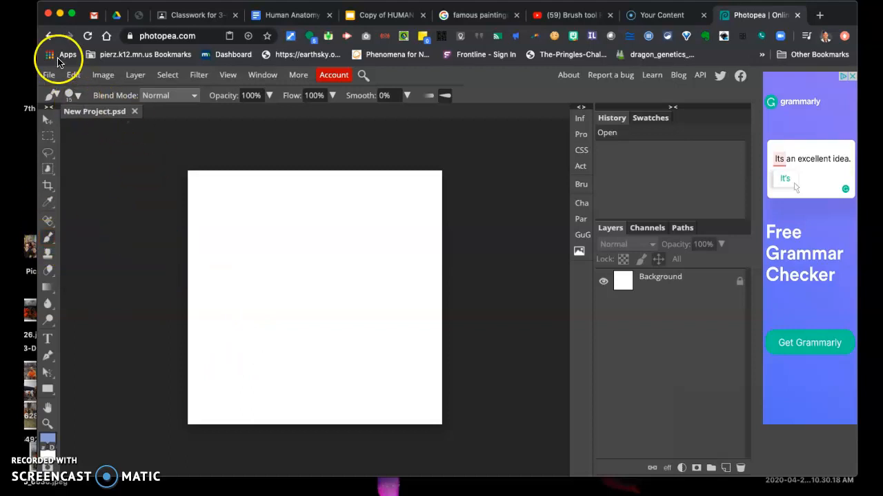
click(169, 96)
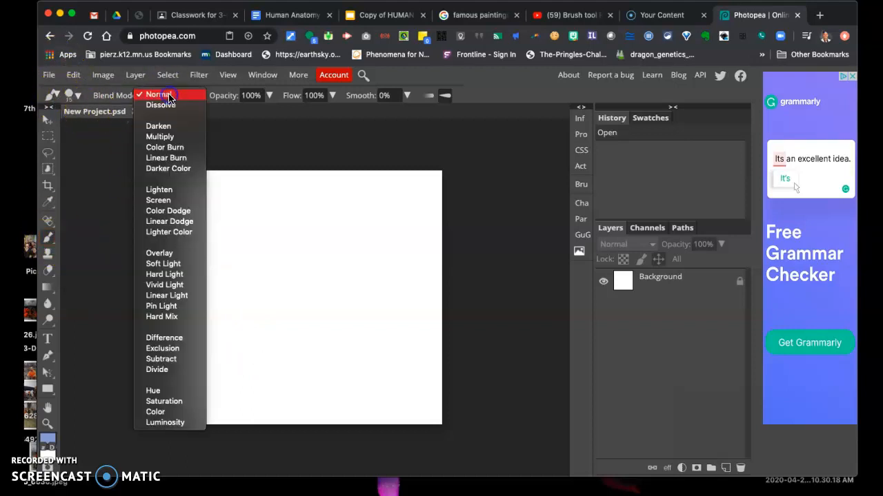
click(170, 95)
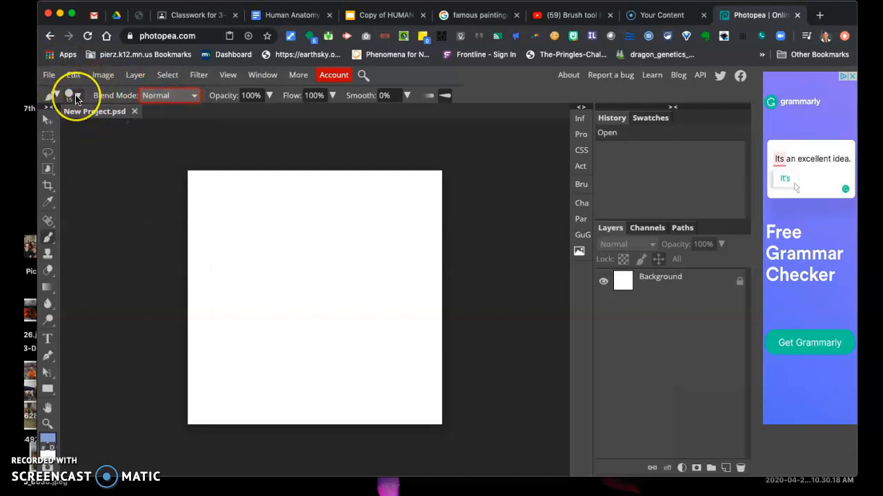
click(69, 95)
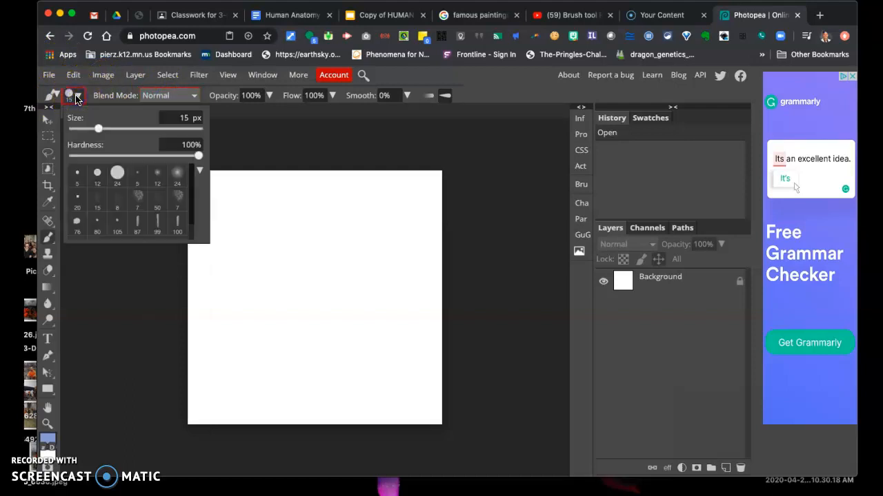
mouse_move(258, 205)
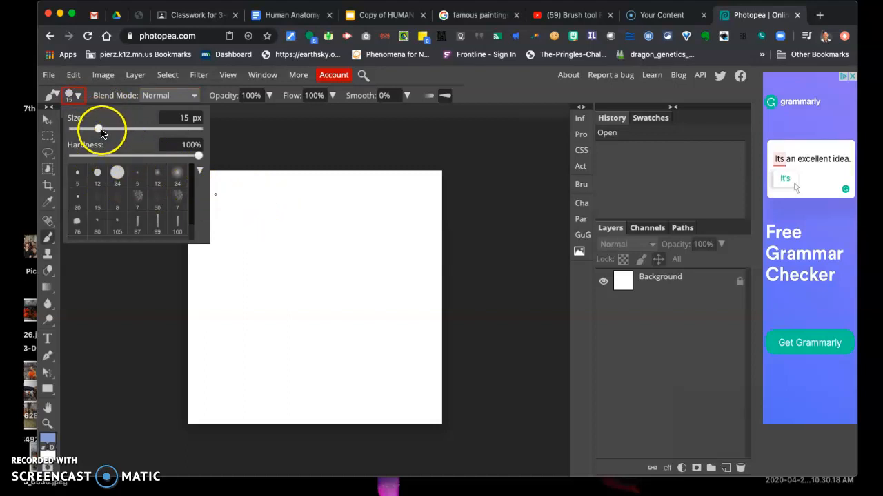
Paint a large blue dot at maximum brush size and a small squiggle beside it
drag(98, 129, 200, 129)
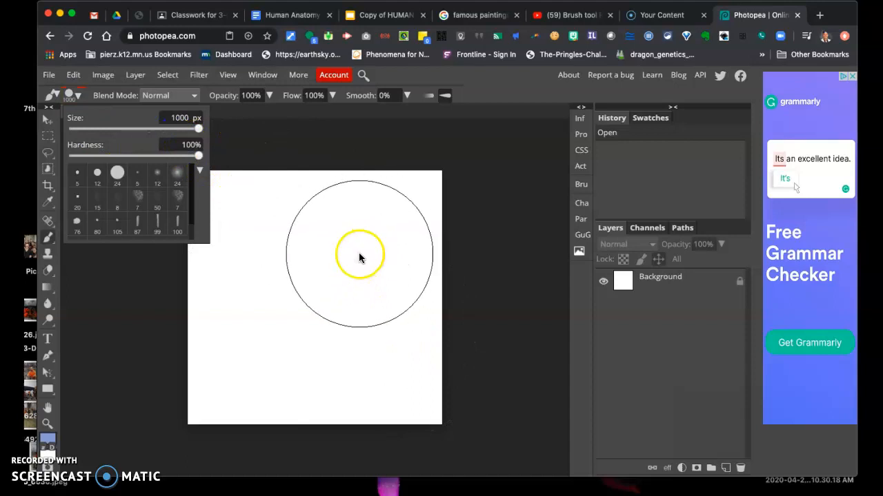
click(371, 239)
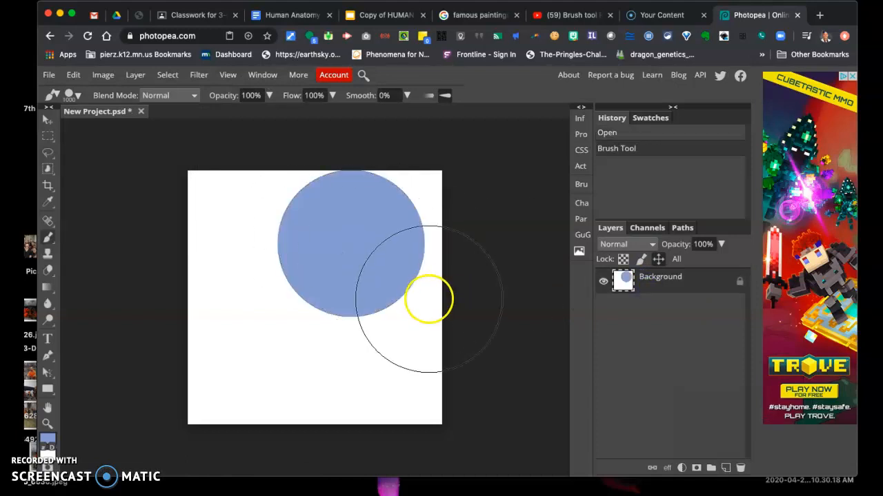
click(69, 96)
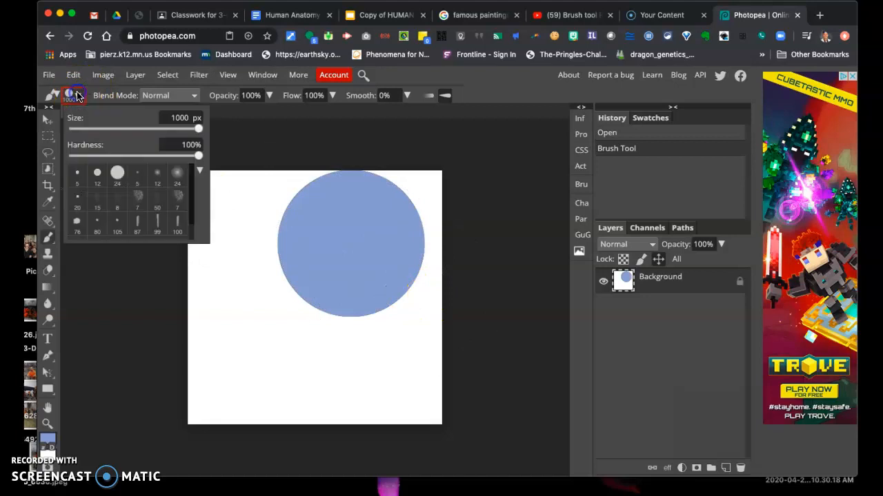
drag(199, 129, 147, 129)
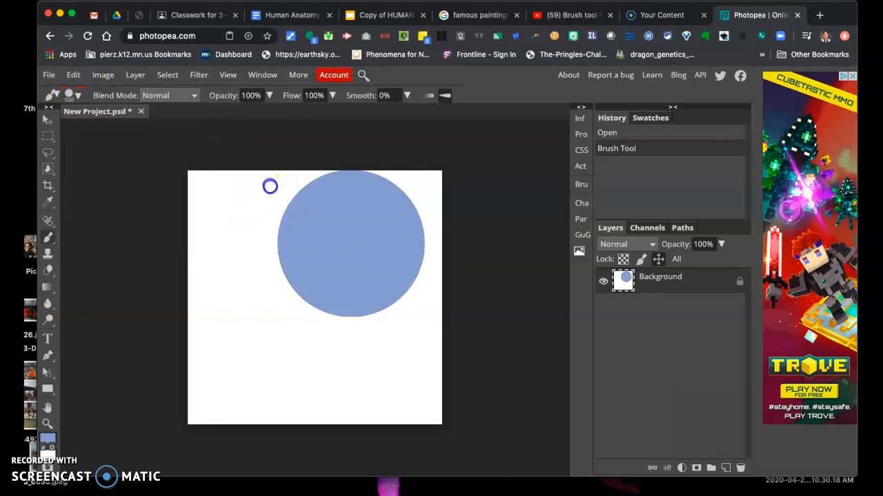
drag(269, 186, 265, 238)
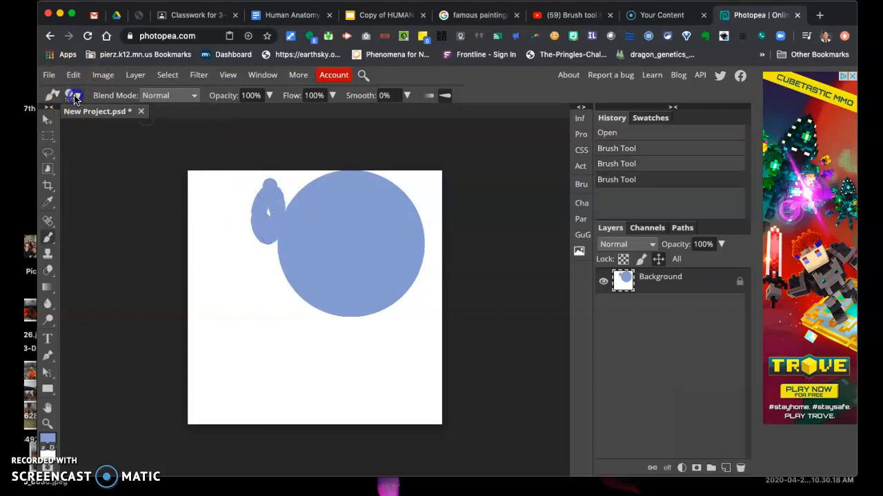
Readjust the brush size slider down, back up to maximum, then partway down
click(75, 95)
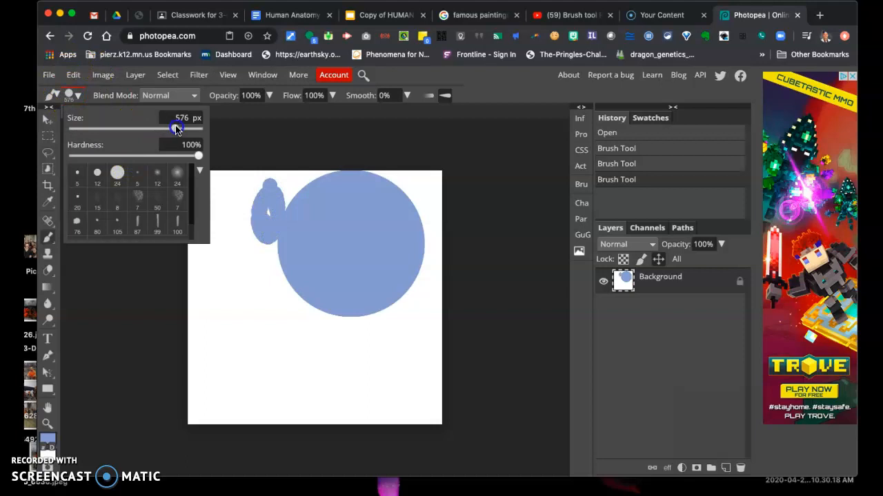
drag(173, 130, 140, 130)
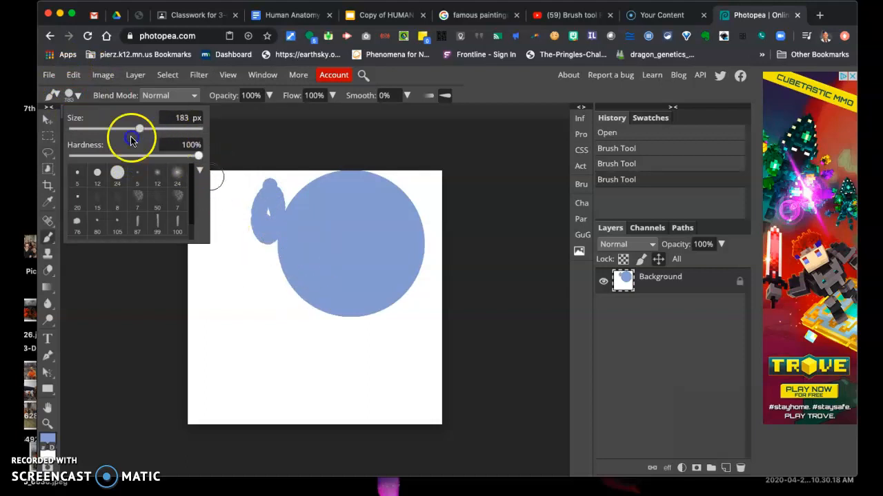
drag(140, 129, 203, 129)
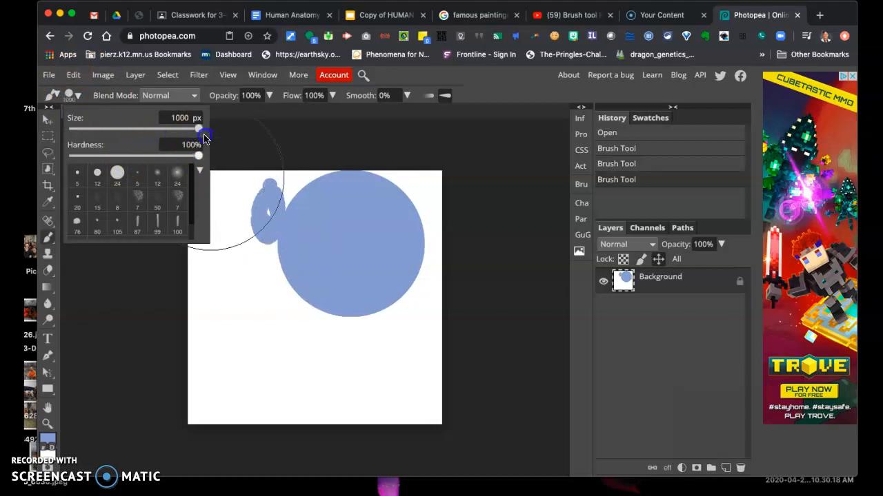
drag(200, 129, 175, 129)
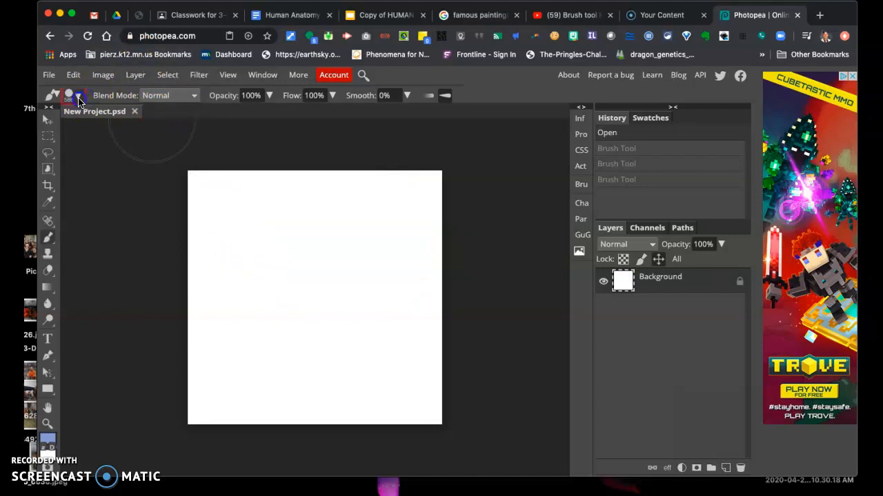
Paint 300 px blue dots, lowering hardness to 50% for the third dot
click(69, 95)
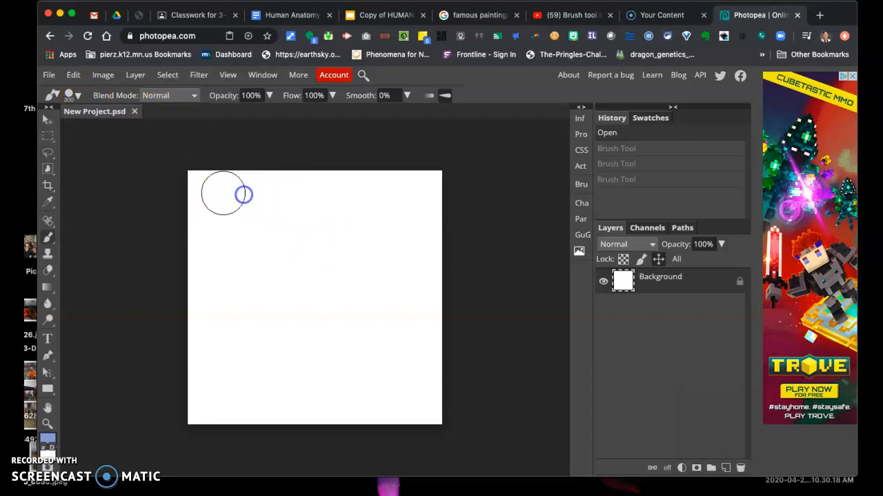
click(216, 195)
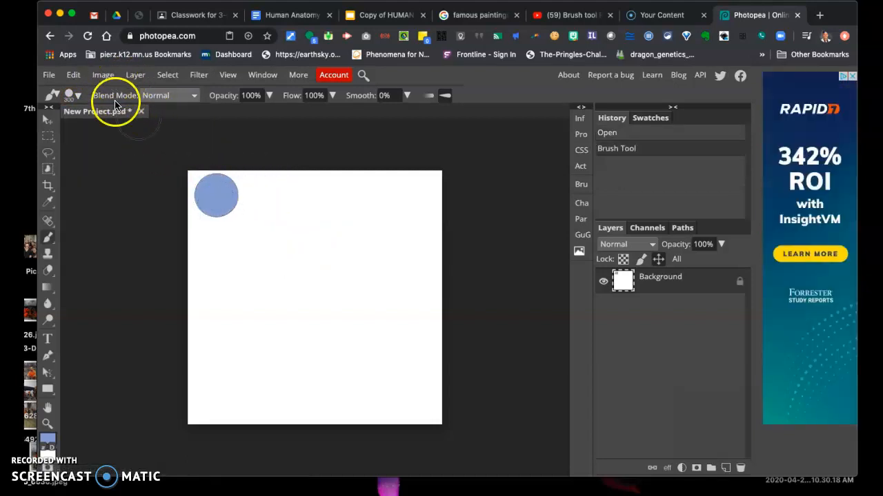
click(69, 96)
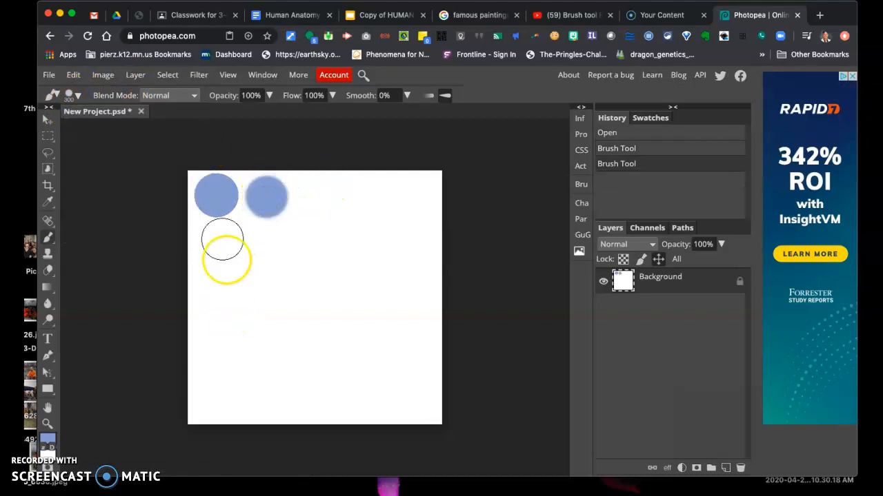
click(73, 95)
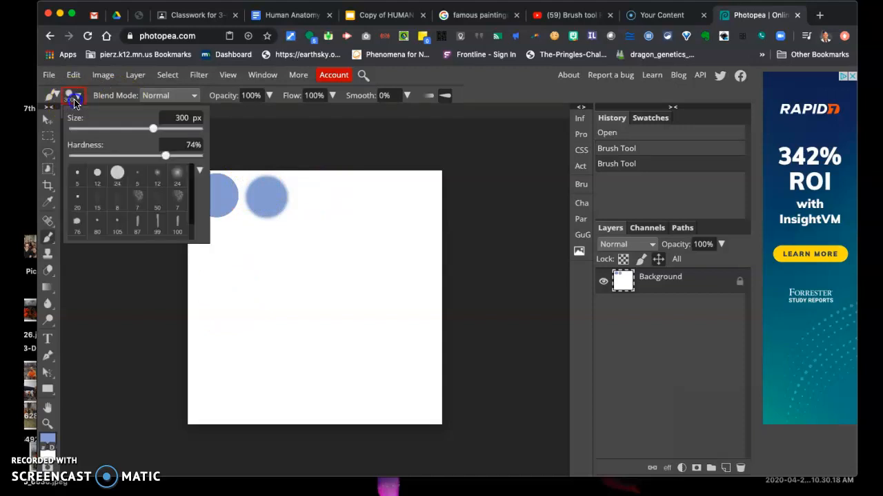
drag(166, 156, 136, 156)
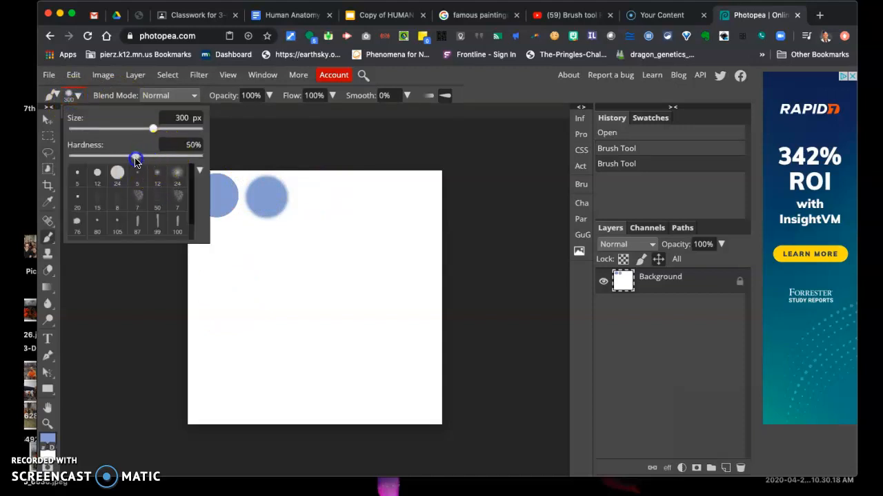
click(314, 196)
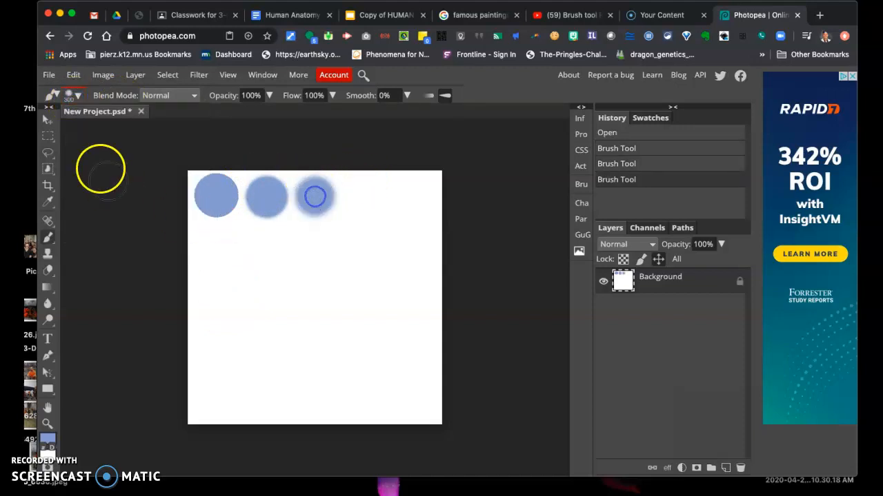
Lower hardness to 28% and then 2%, painting the fourth and fifth softer dots
click(75, 95)
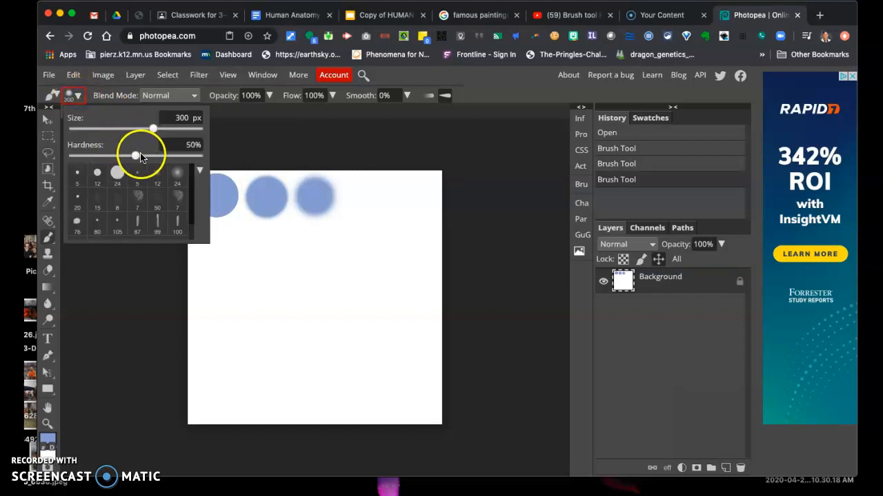
drag(135, 155, 106, 156)
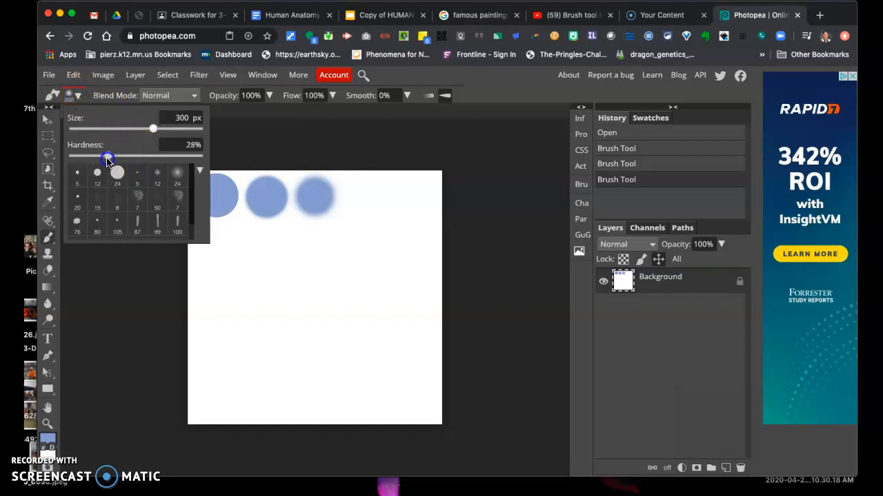
drag(107, 155, 104, 155)
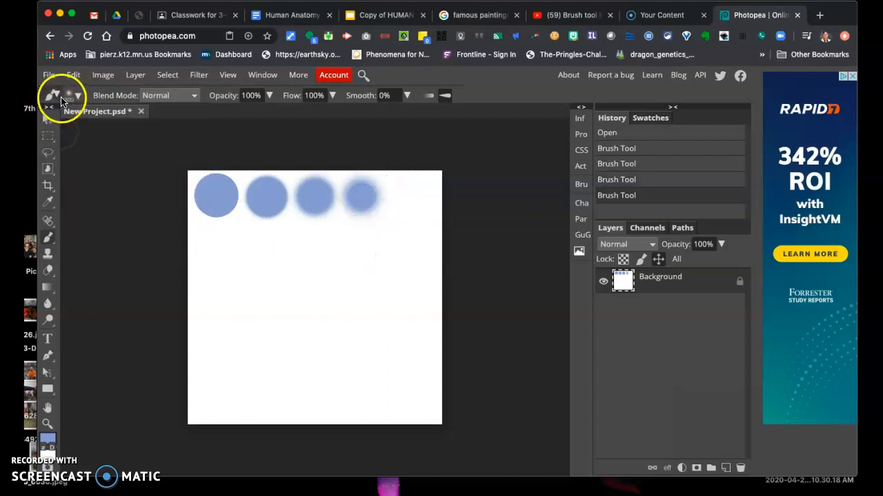
click(78, 95)
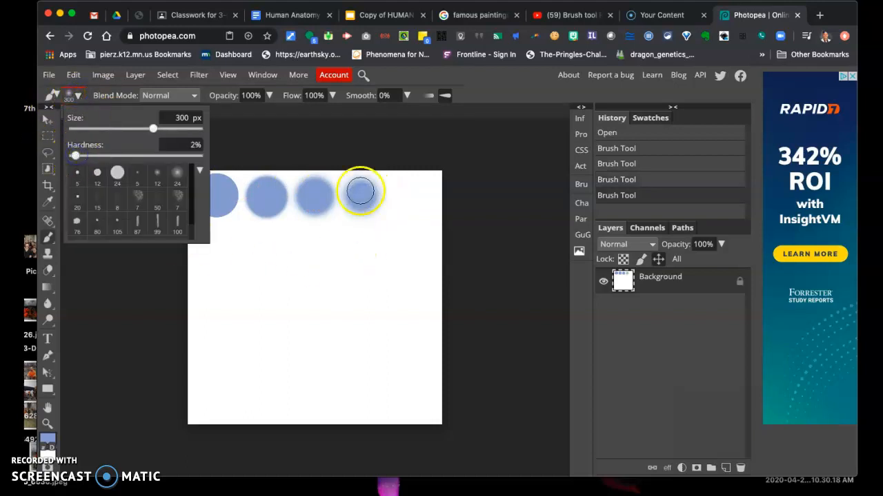
click(414, 195)
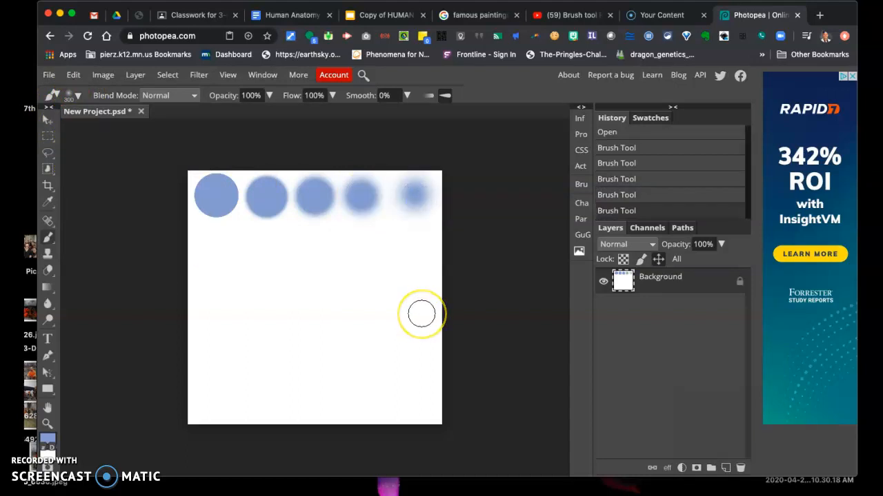
mouse_move(181, 211)
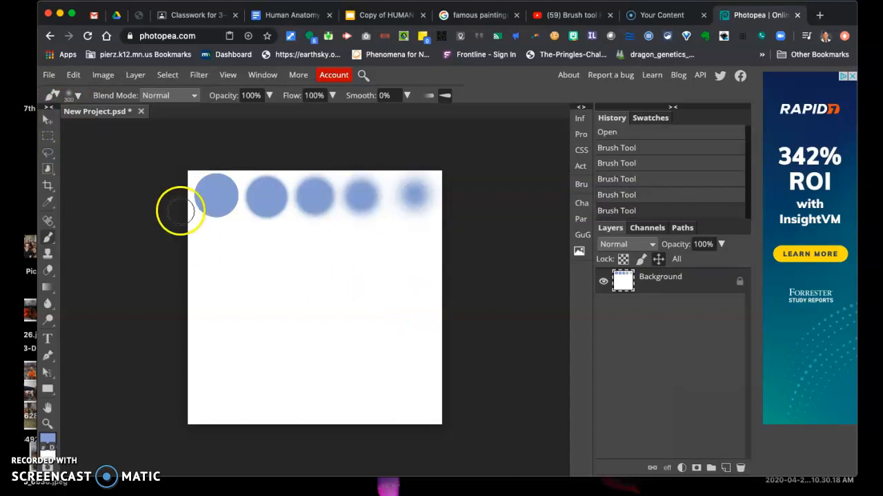
mouse_move(195, 236)
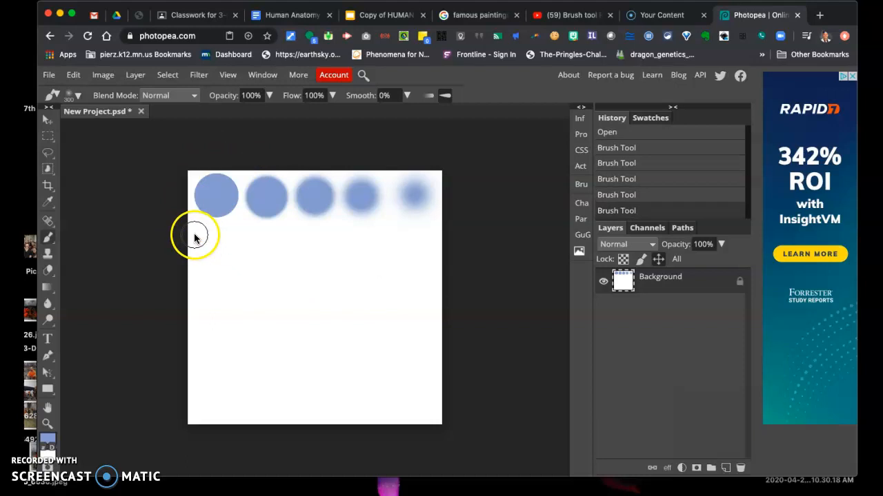
Paint broad blue strokes and blobs across the canvas, tweaking brush settings in between
drag(197, 236, 362, 248)
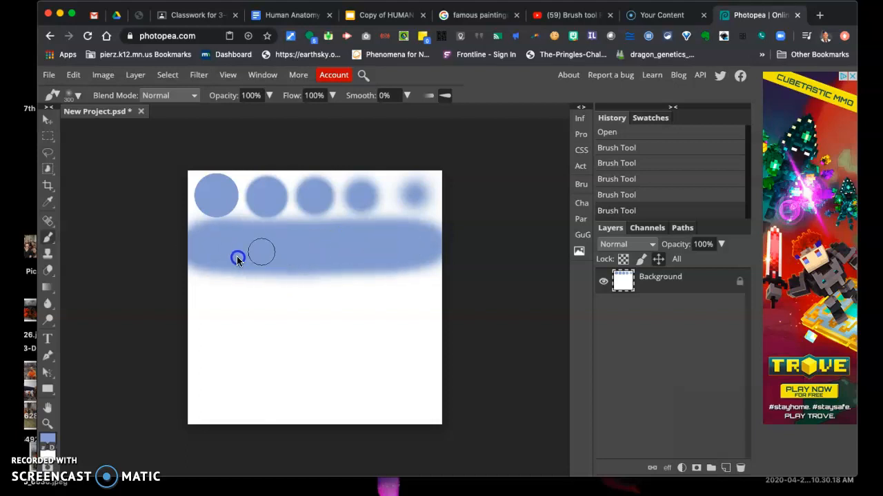
drag(237, 259, 331, 299)
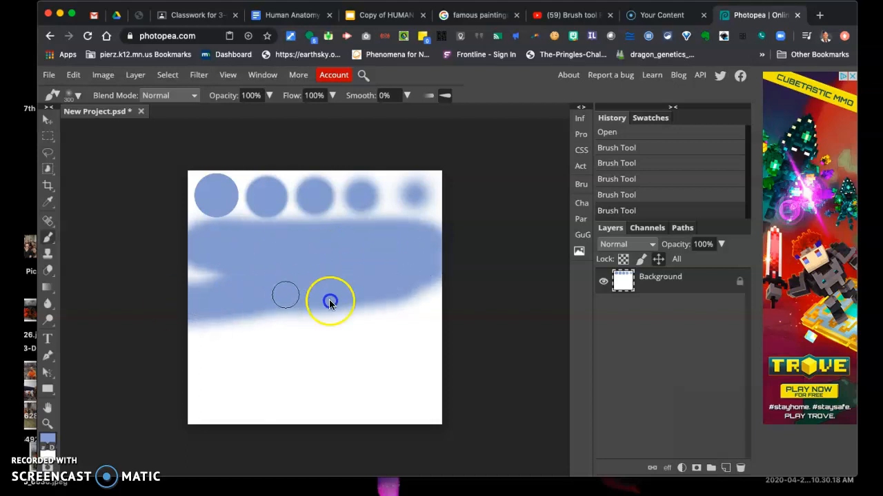
drag(331, 300, 314, 373)
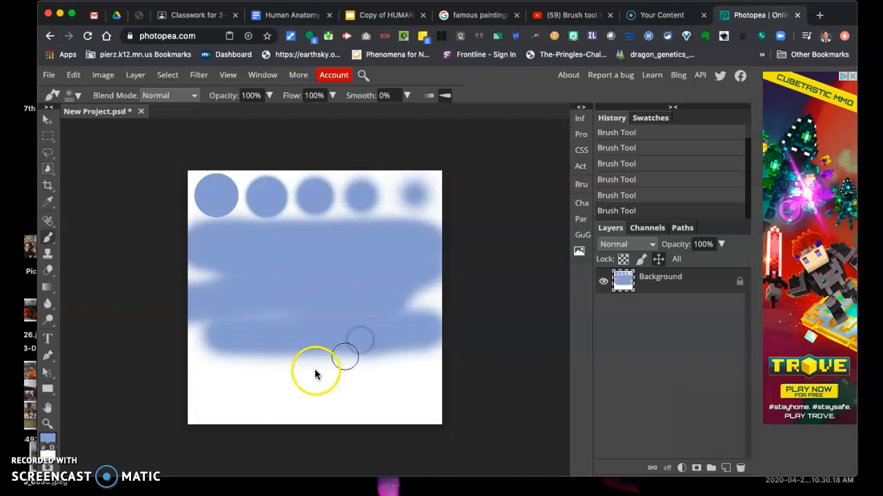
click(69, 95)
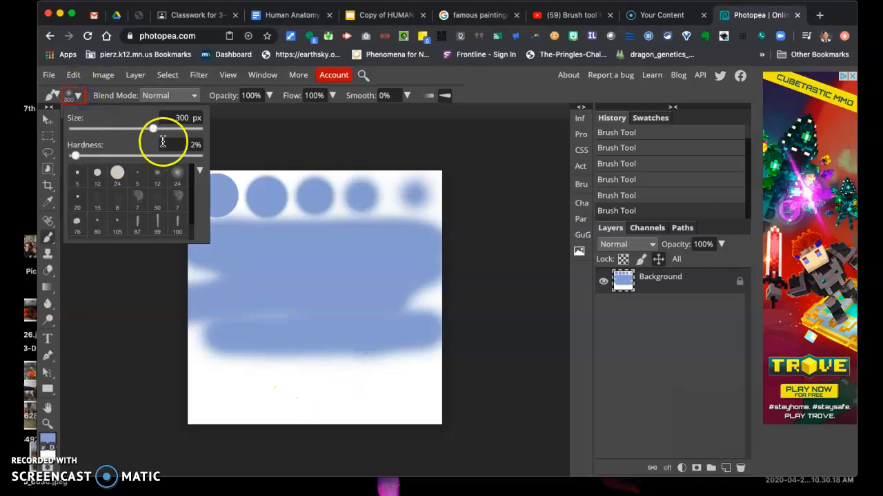
click(298, 243)
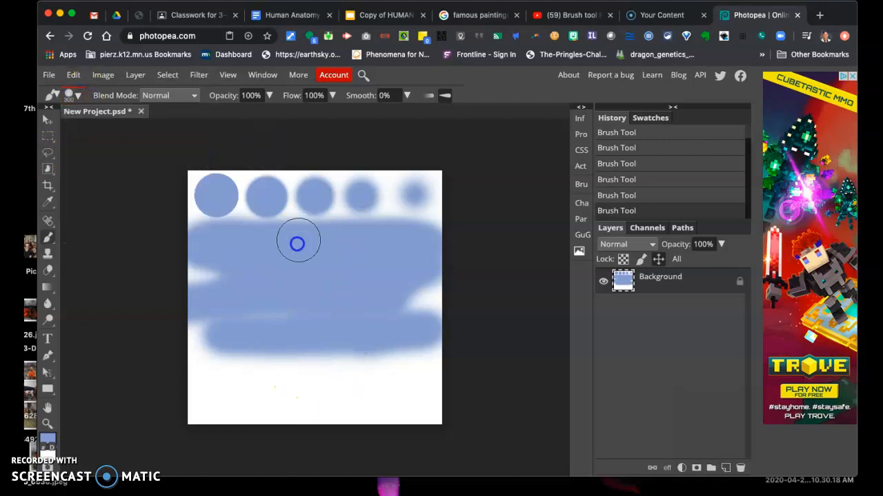
drag(298, 241, 364, 358)
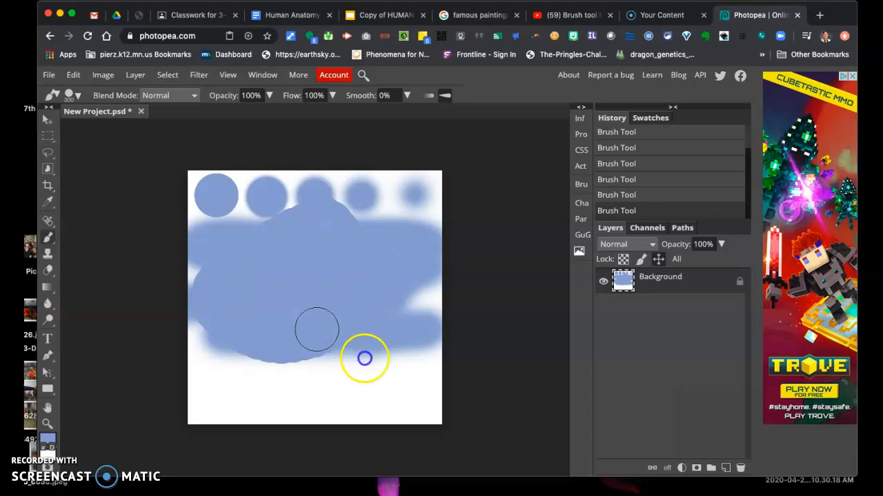
drag(364, 358, 254, 380)
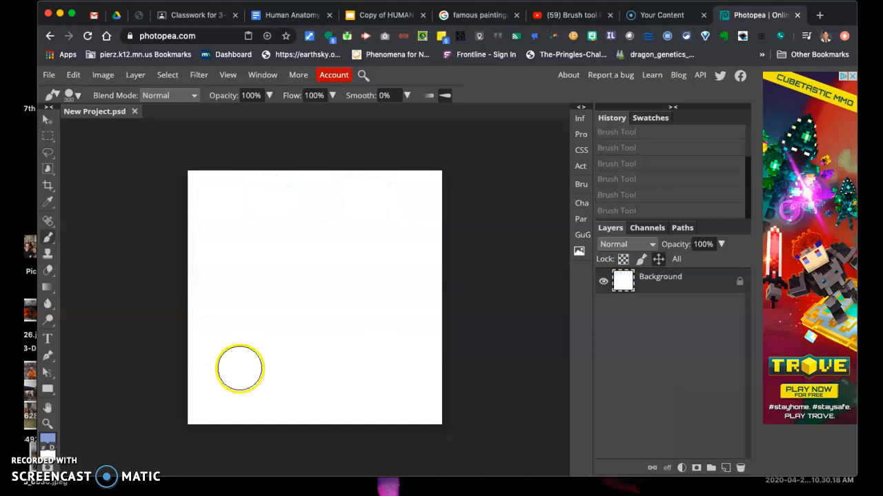
Choose a soft round brush preset and enlarge its size for painting the loop
click(77, 95)
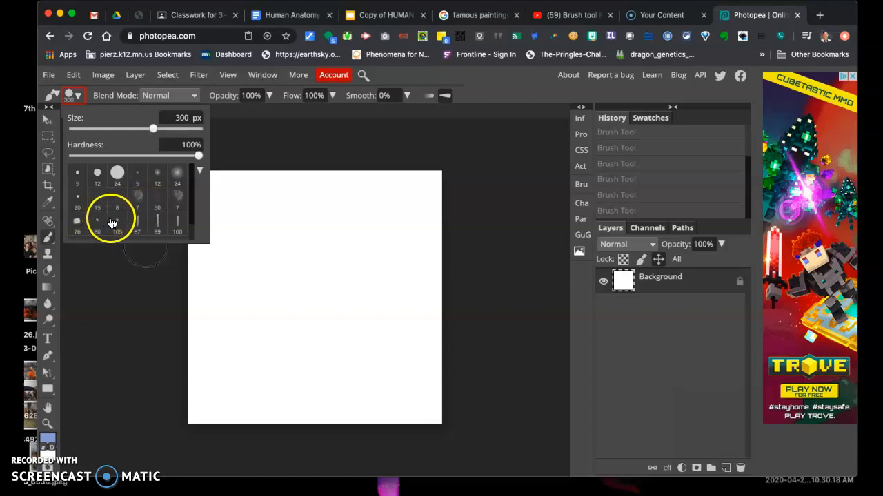
scroll(down, 3)
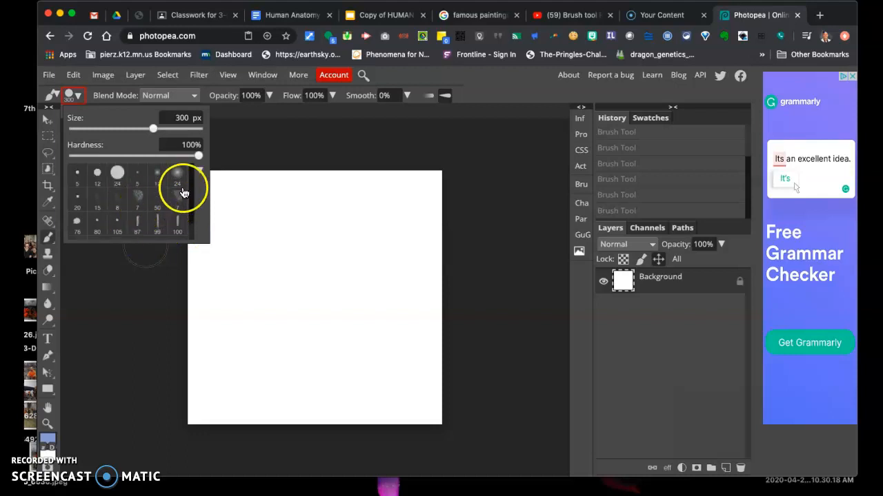
click(177, 183)
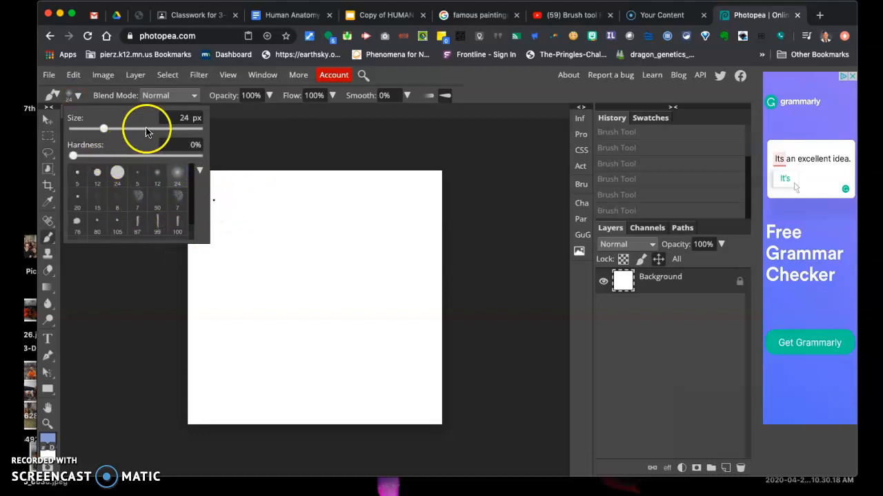
drag(103, 129, 118, 129)
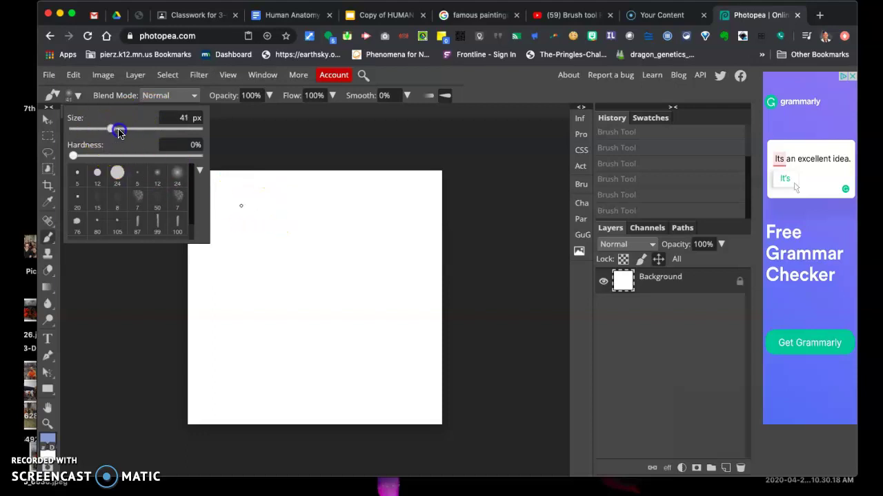
click(272, 220)
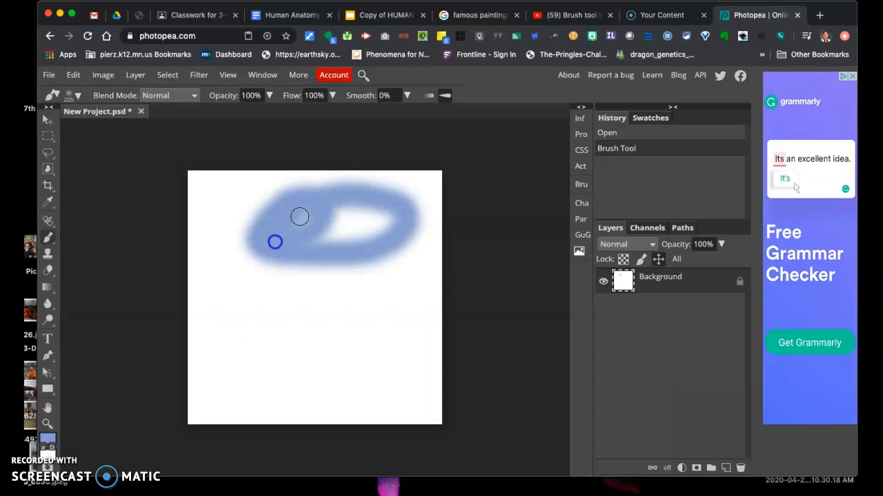
Switch to a textured brush tip and paint textured blue spots near the thin line
click(69, 95)
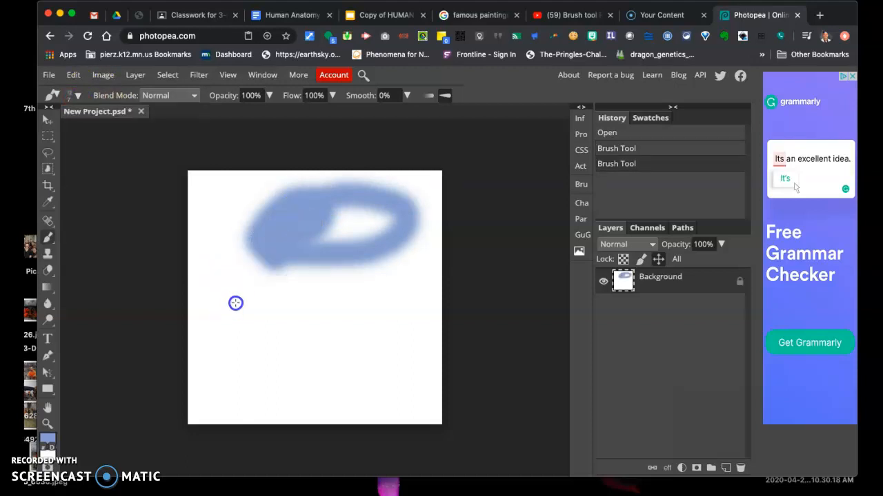
click(72, 96)
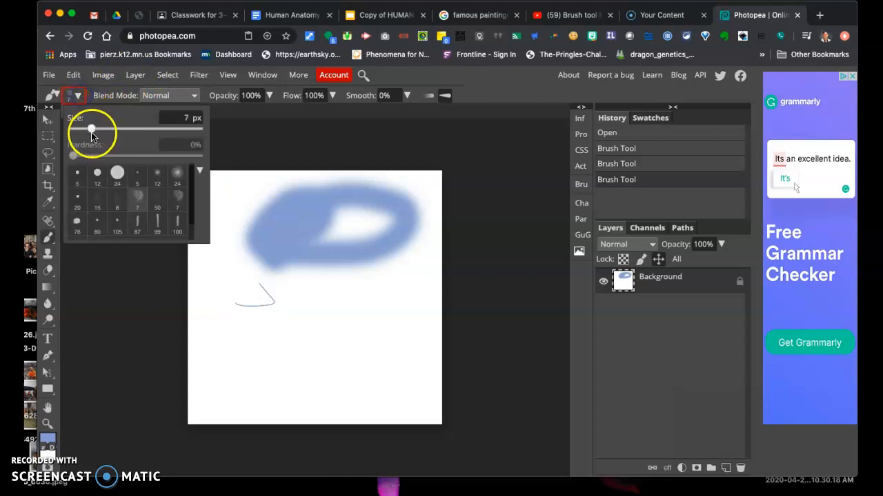
click(228, 288)
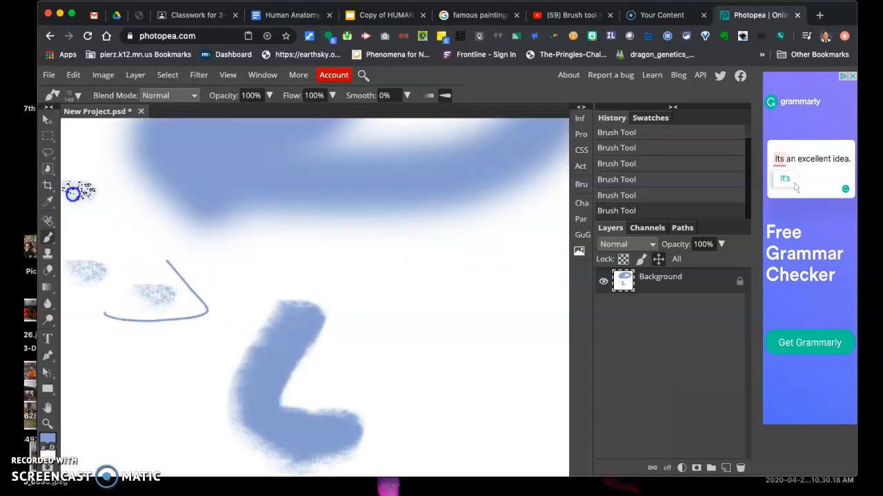
drag(80, 193, 155, 238)
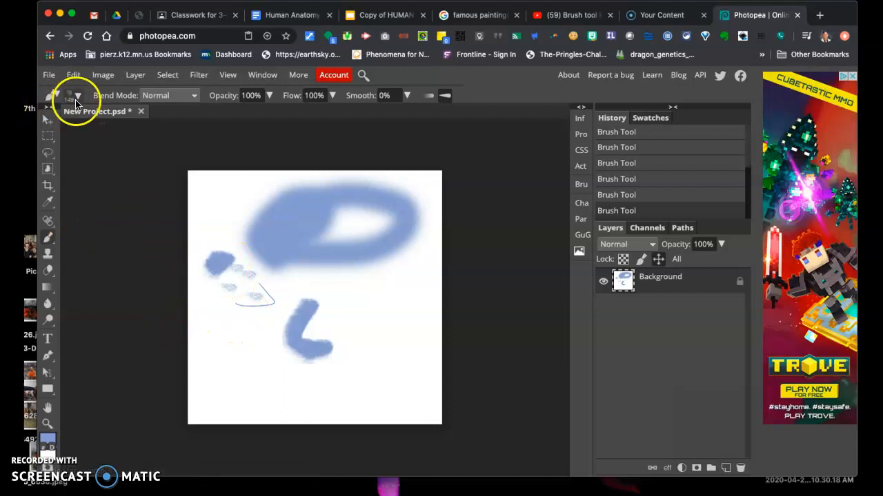
Shrink the brush to 7 px, then use a flat tip to paint blue dashes
click(78, 95)
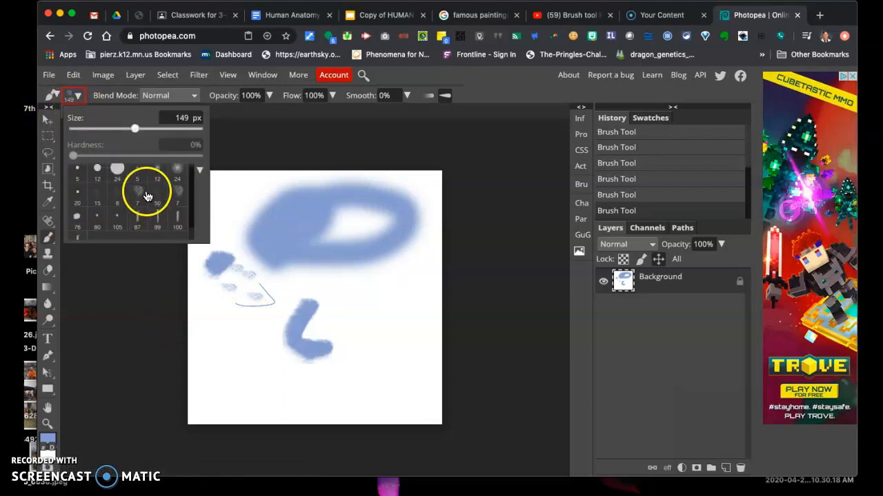
drag(135, 129, 92, 129)
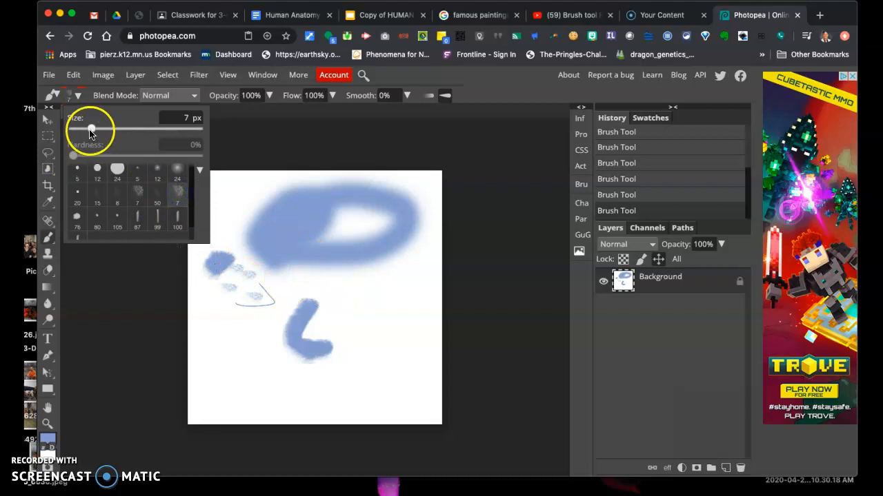
click(352, 308)
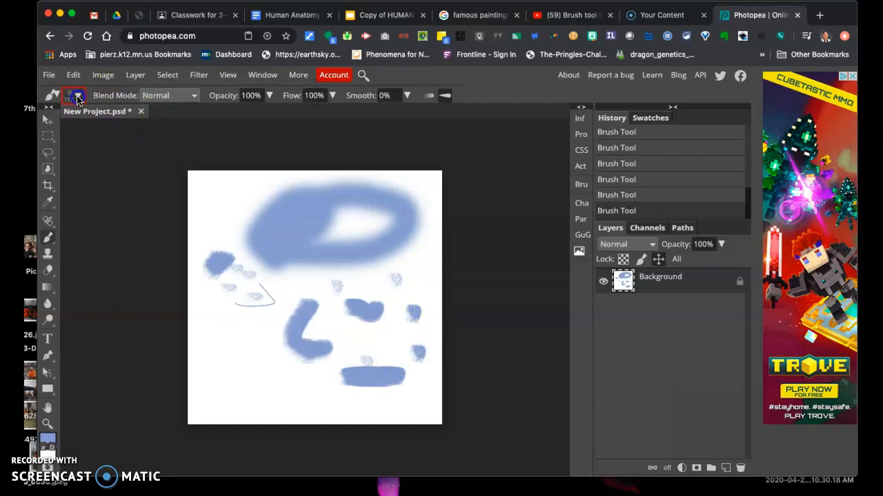
click(76, 95)
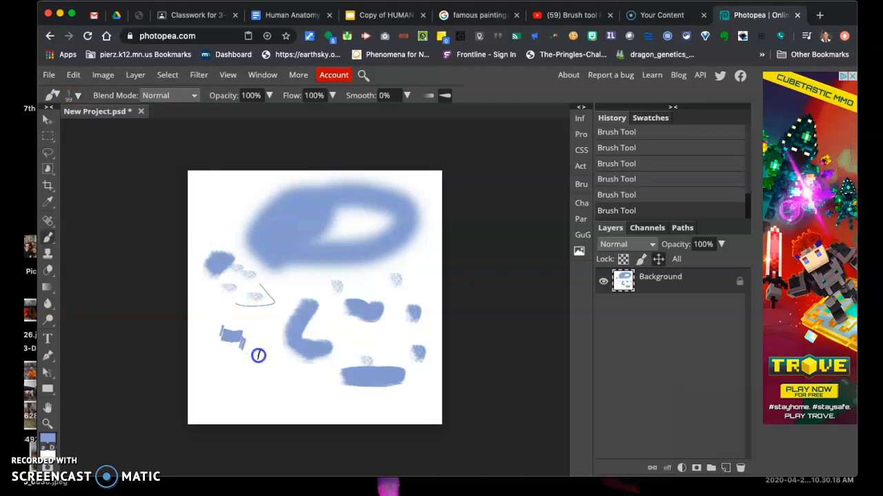
drag(259, 355, 238, 326)
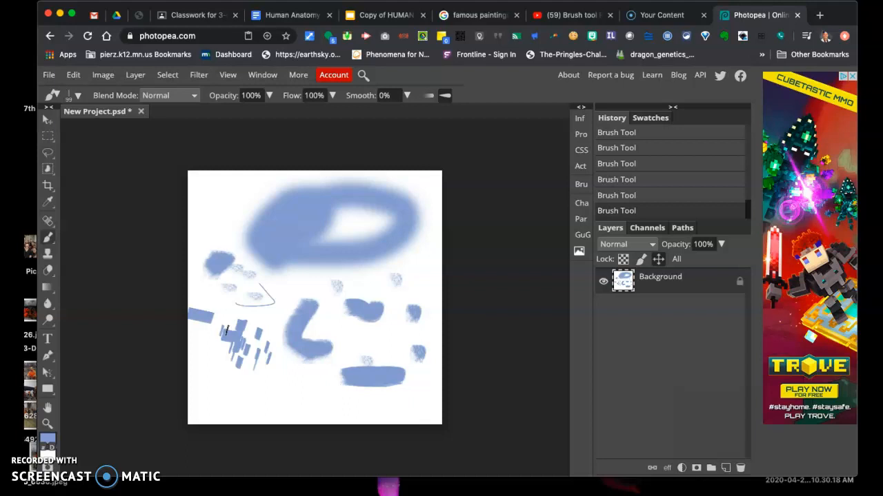
mouse_move(420, 260)
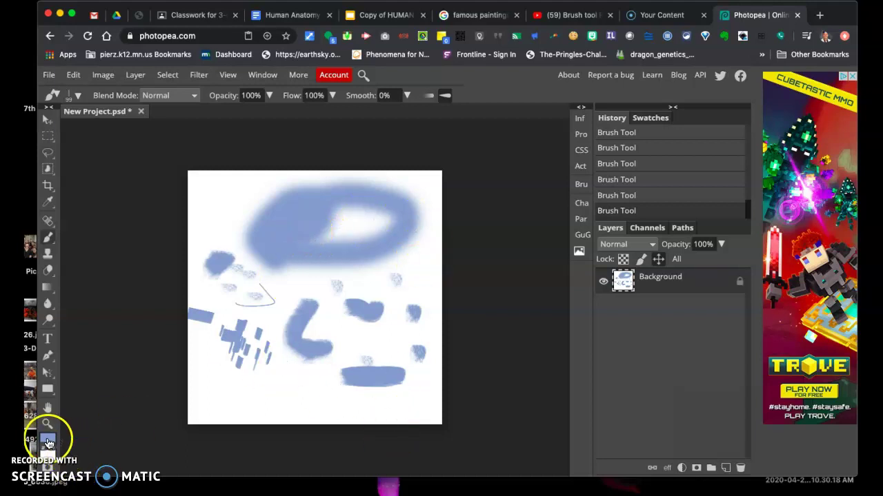
Set the foreground painting colour to red in the Color Picker
click(48, 440)
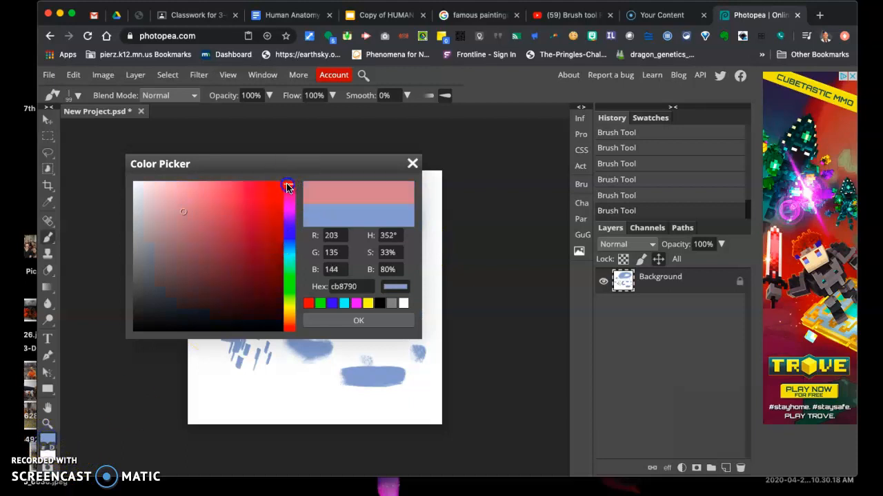
click(248, 220)
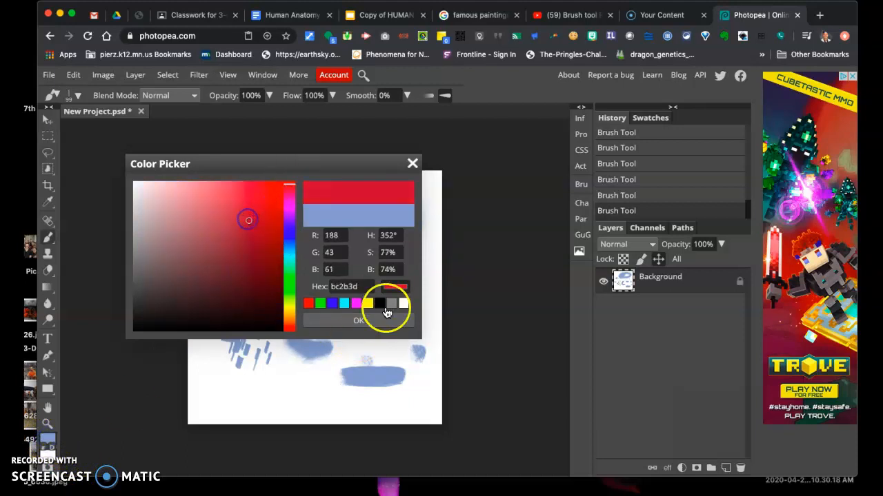
click(359, 321)
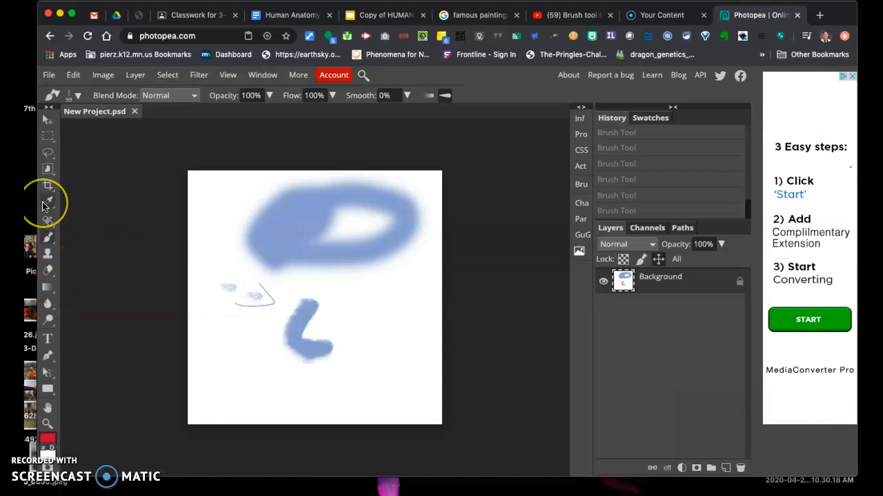
mouse_move(48, 202)
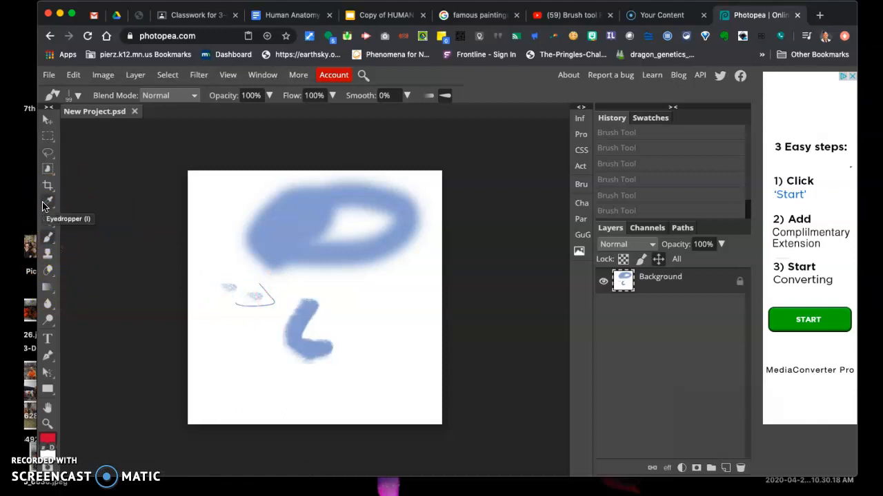
Activate the Eyedropper tool and open a new browser tab
click(47, 202)
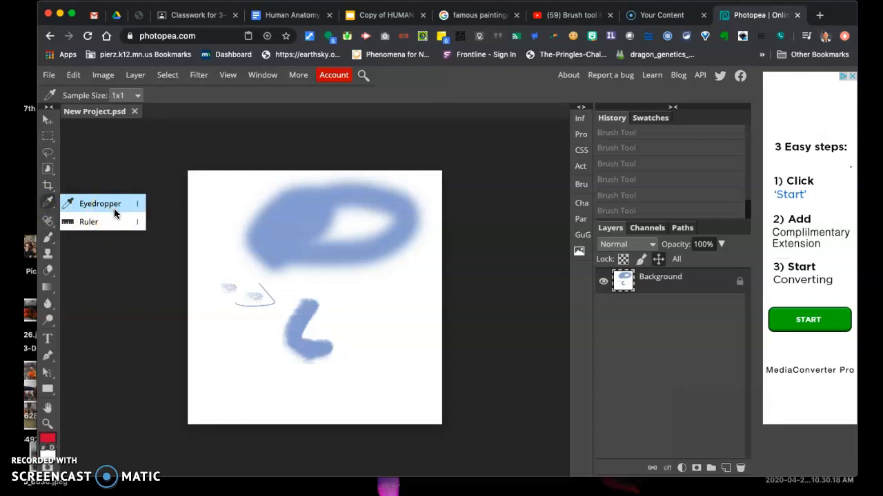
mouse_move(205, 233)
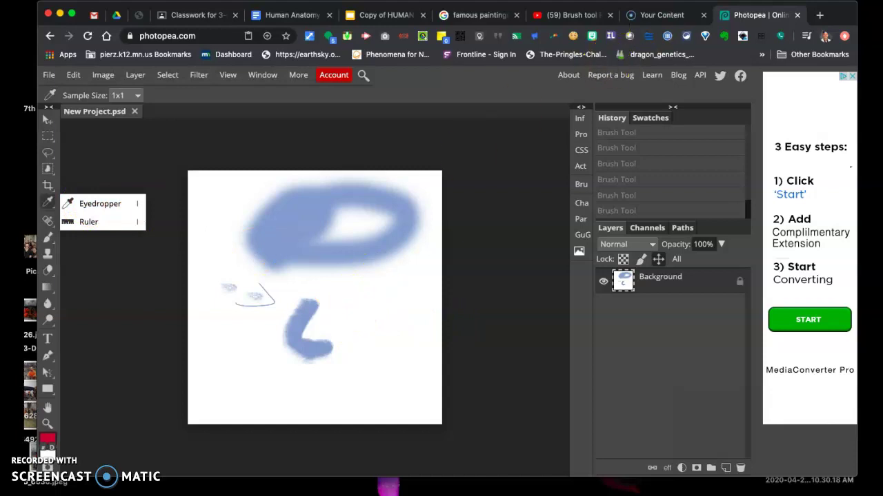
click(819, 15)
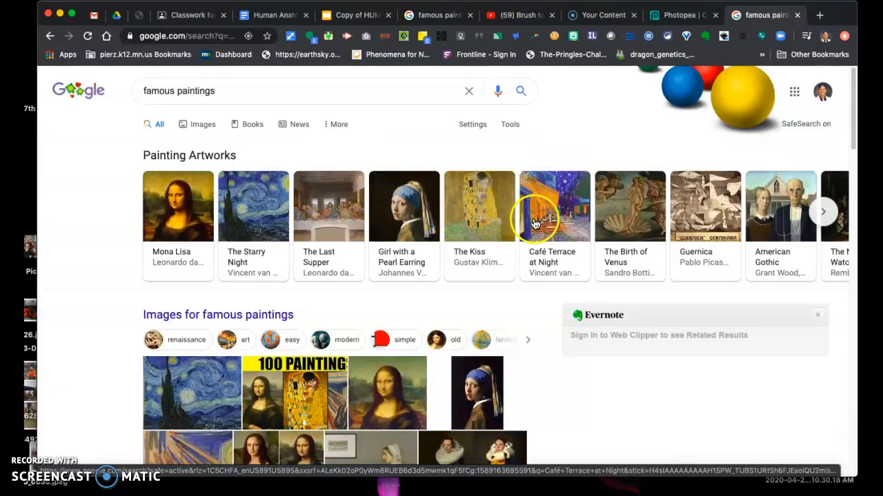
mouse_move(590, 217)
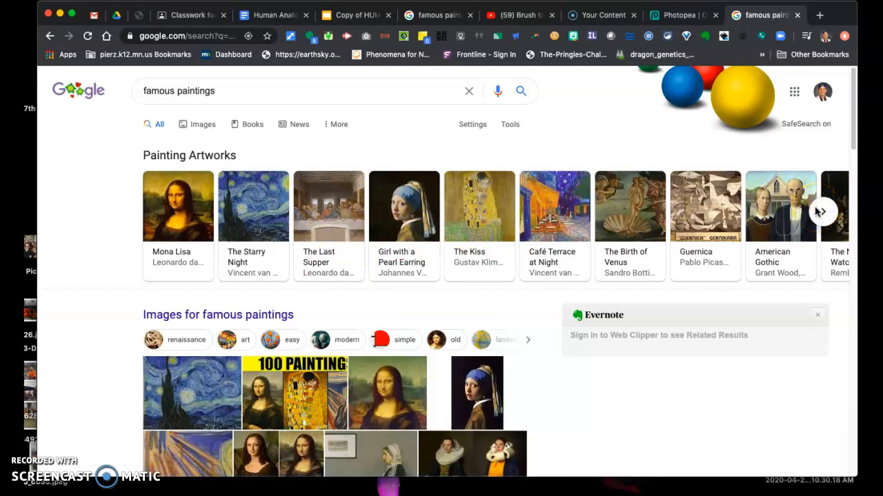
Open The Starry Night from the paintings carousel and drag its image into the Photopea tab
click(822, 212)
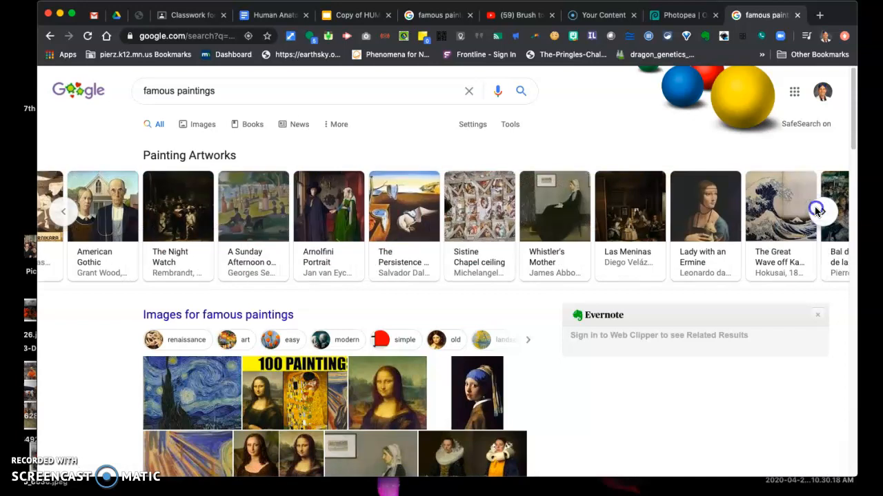
click(823, 212)
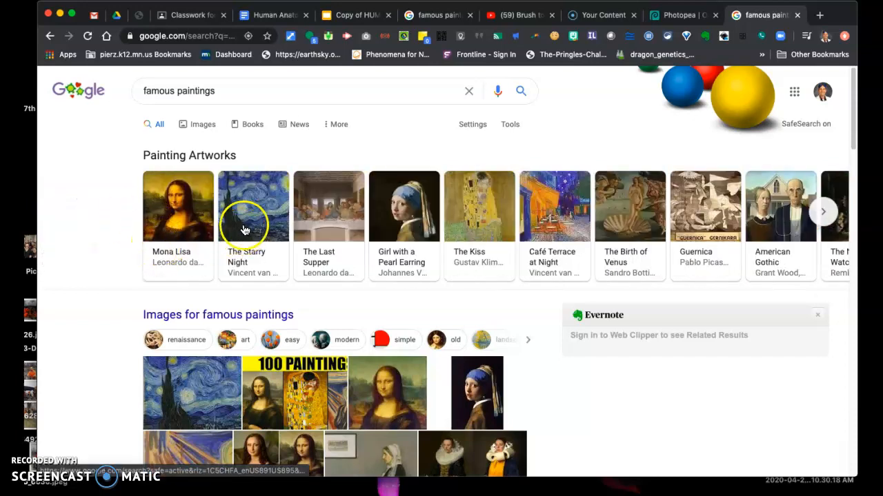
click(253, 207)
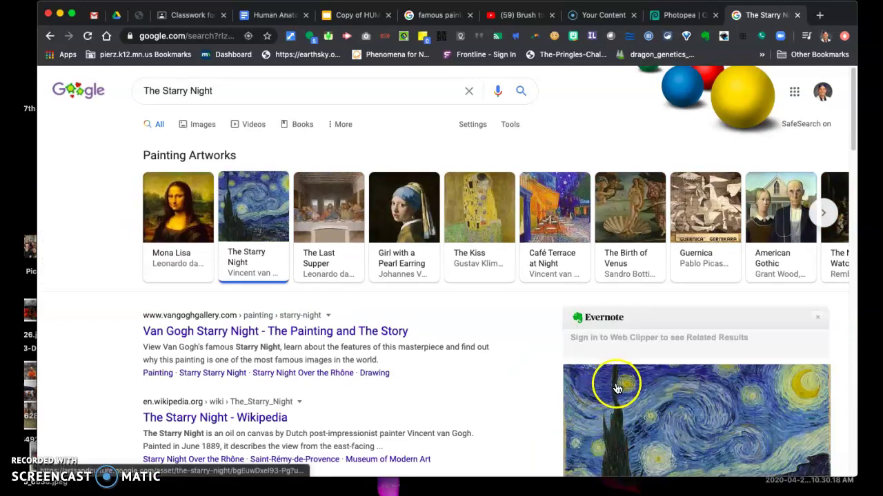
right_click(618, 388)
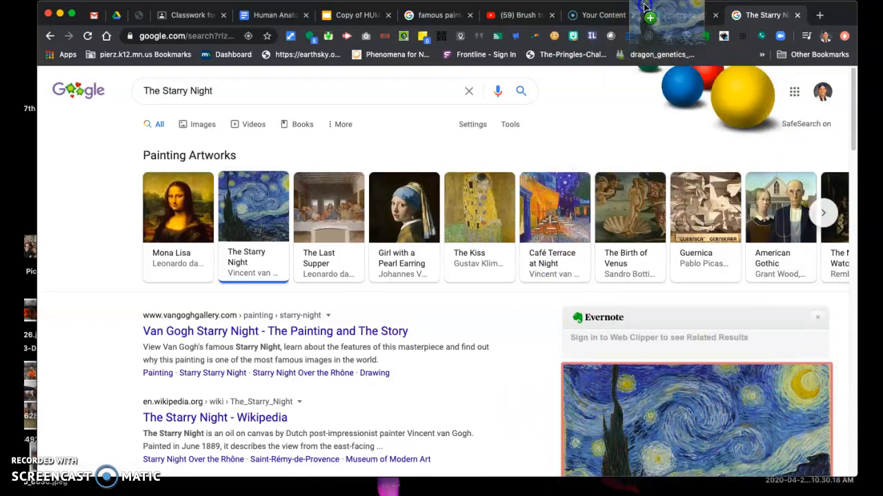
click(679, 15)
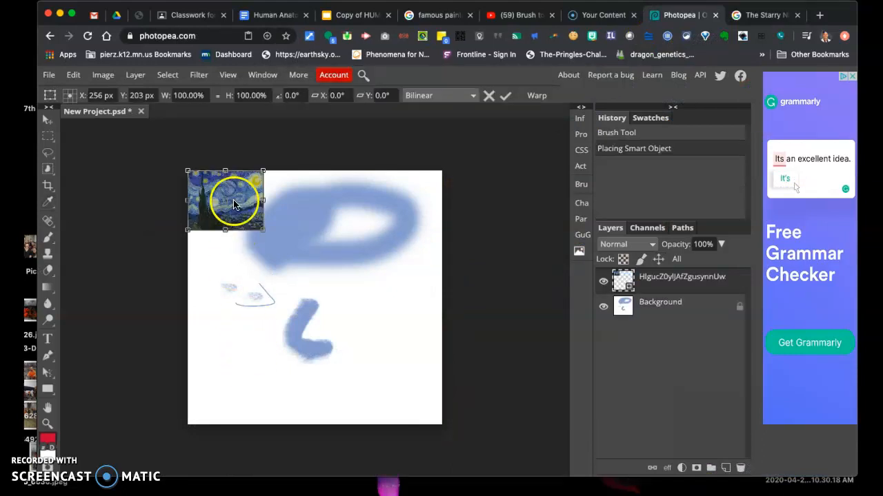
Move The Starry Night image down and enlarge it across the canvas's lower part
drag(231, 202, 262, 403)
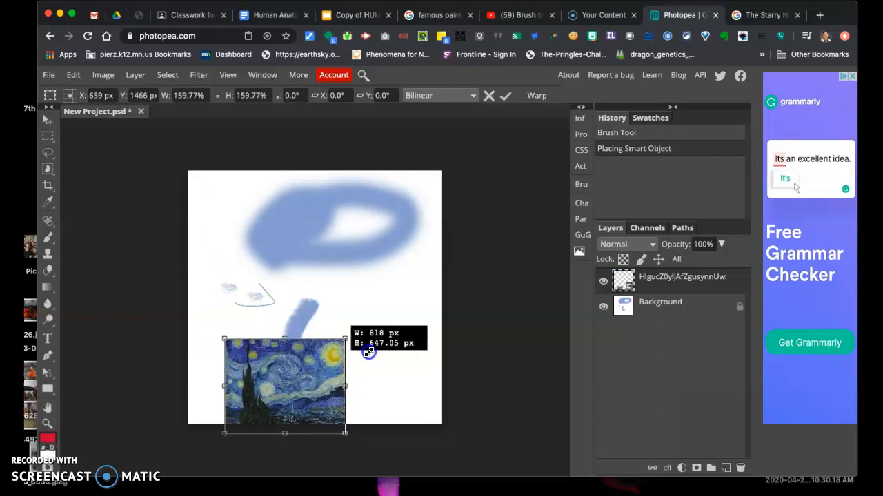
drag(344, 337, 397, 296)
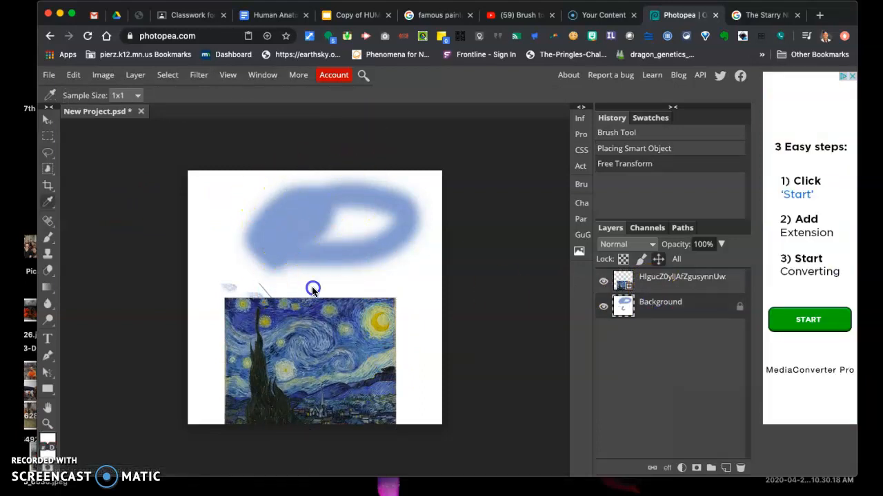
mouse_move(300, 334)
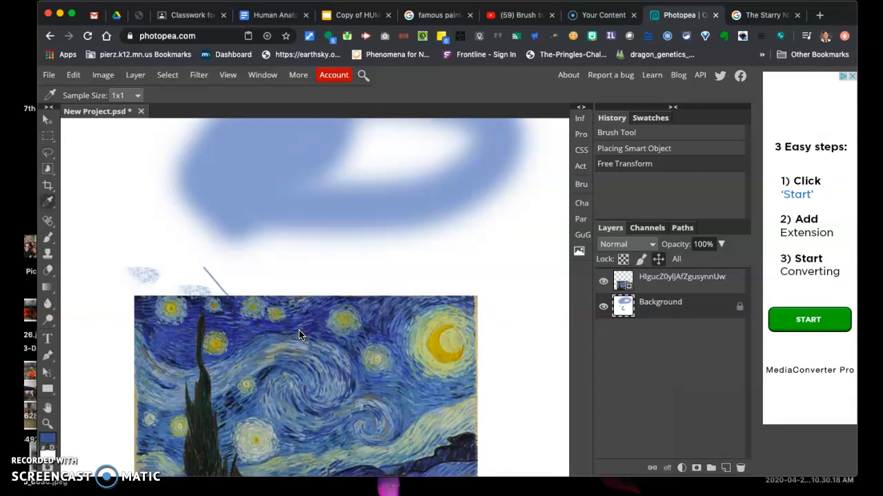
mouse_move(48, 193)
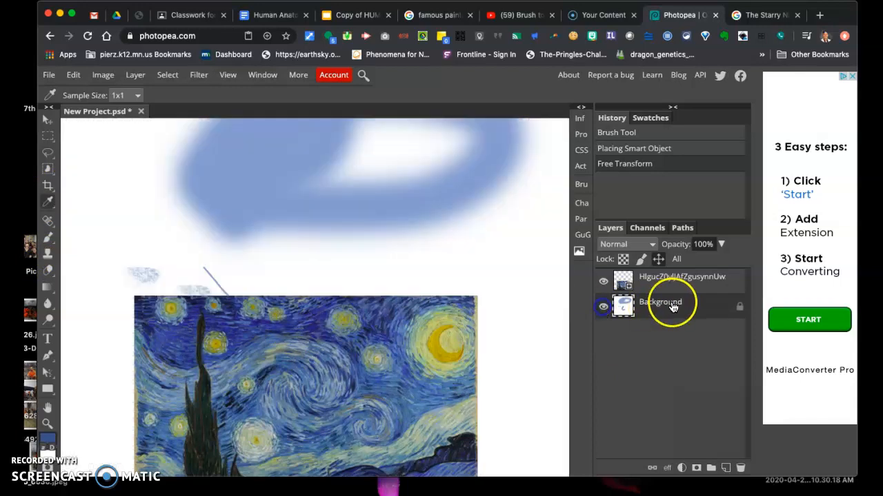
right_click(660, 302)
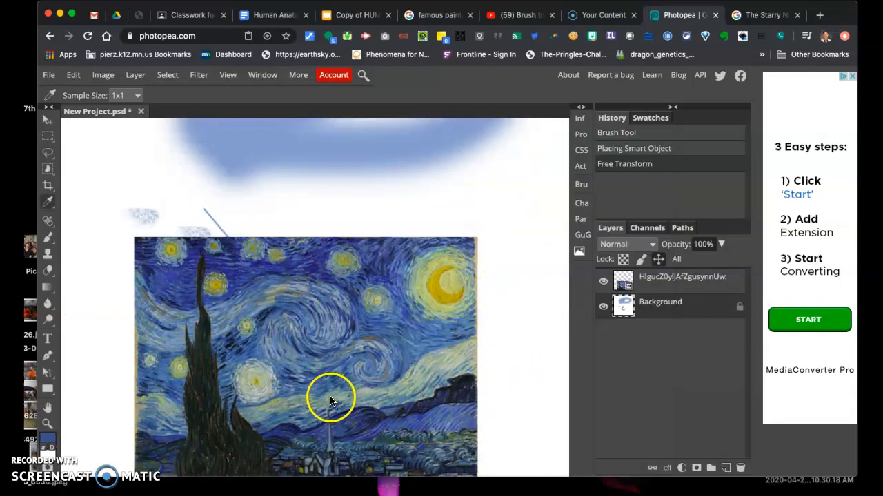
mouse_move(380, 404)
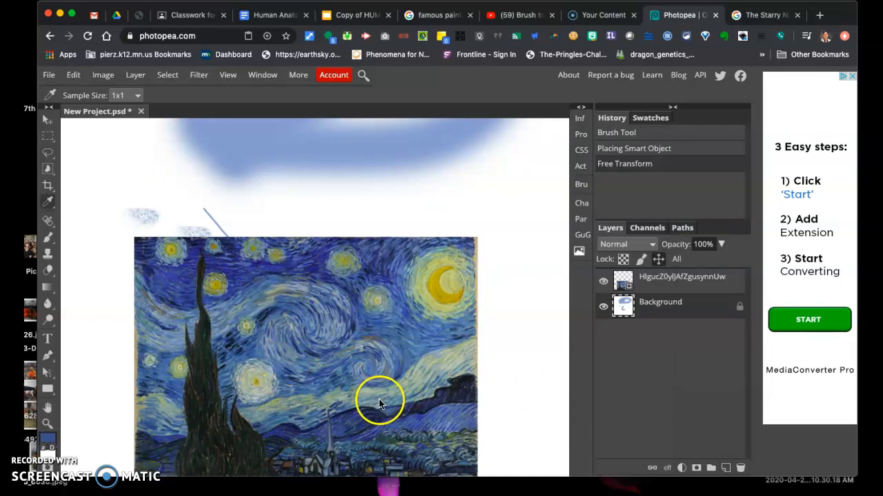
mouse_move(381, 409)
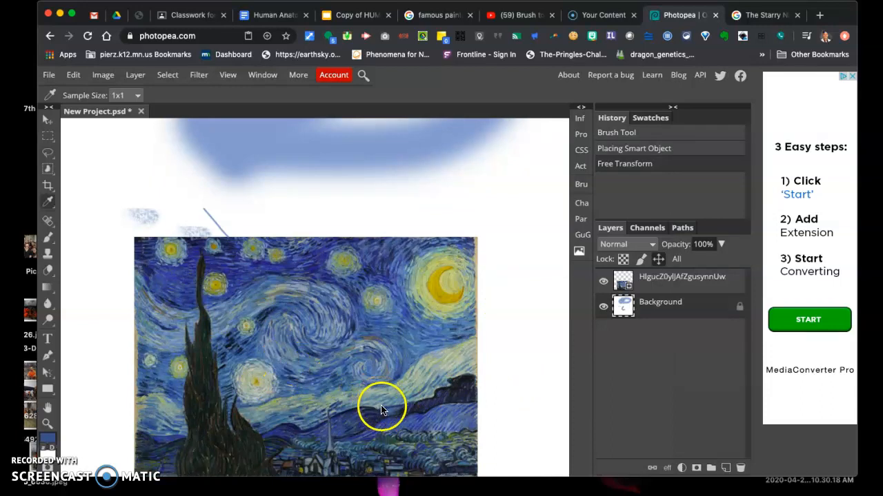
mouse_move(338, 392)
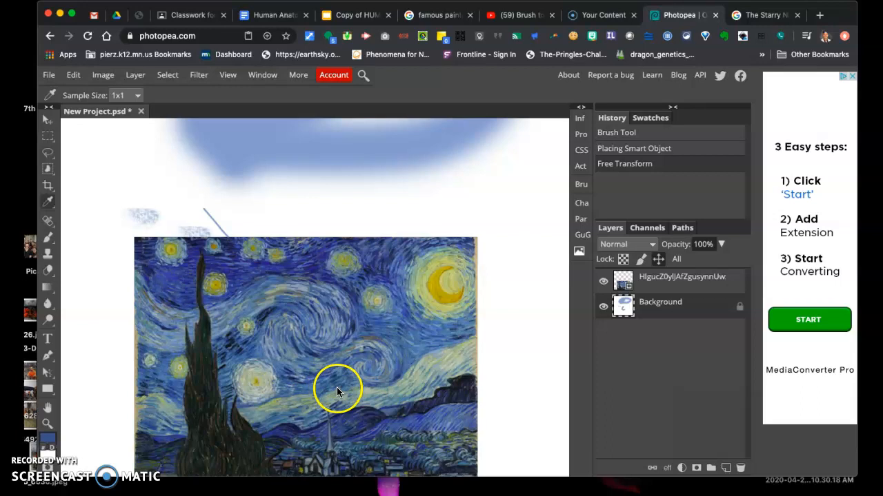
mouse_move(417, 266)
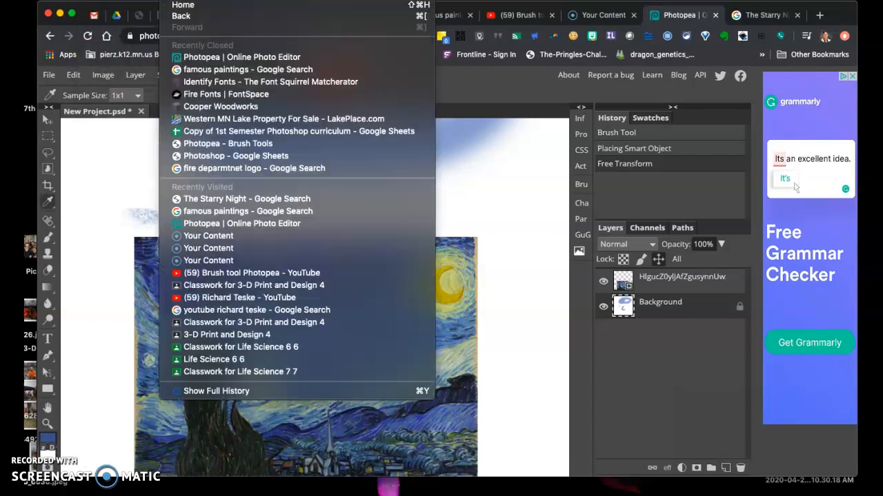
Add an empty Layer 1 via Layer > New > Layer
click(103, 75)
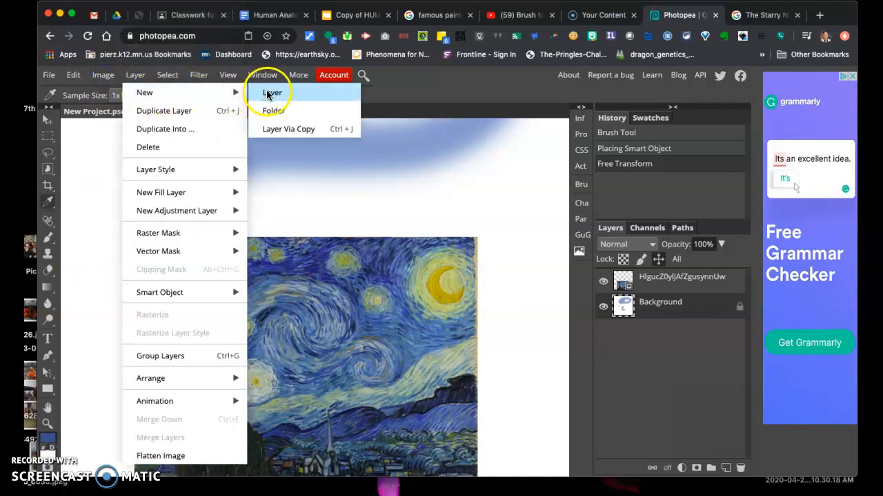
click(273, 92)
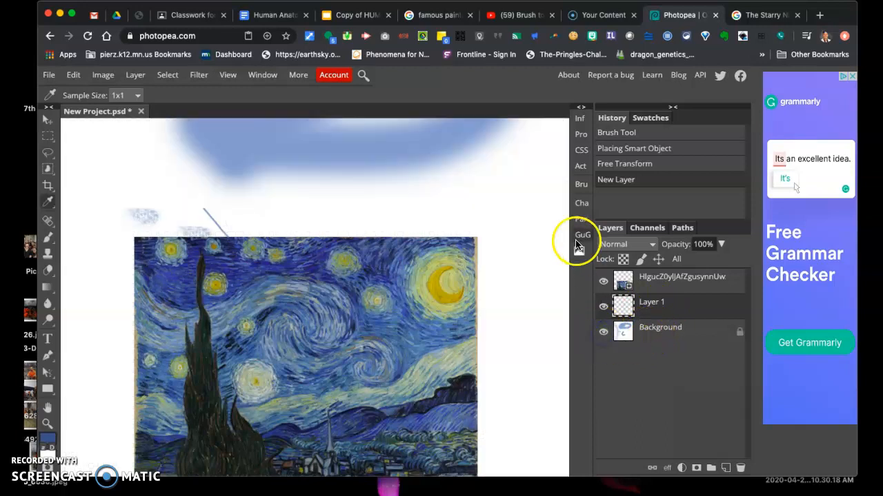
click(624, 328)
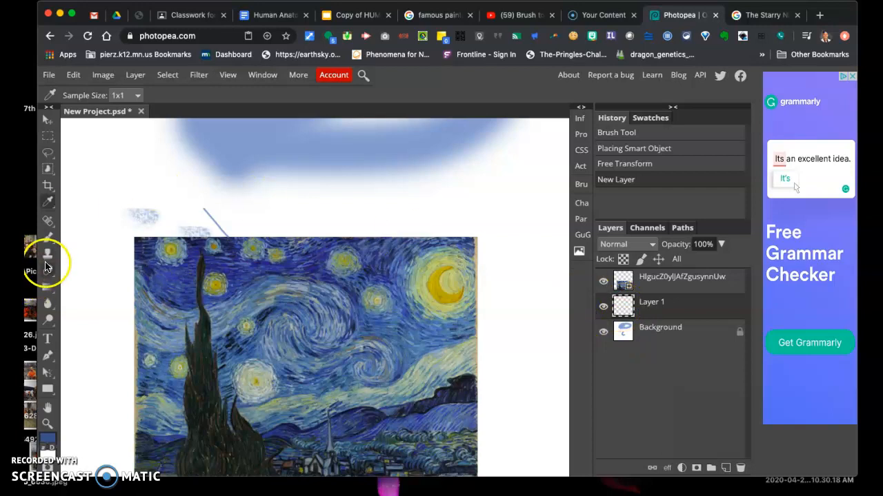
mouse_move(153, 201)
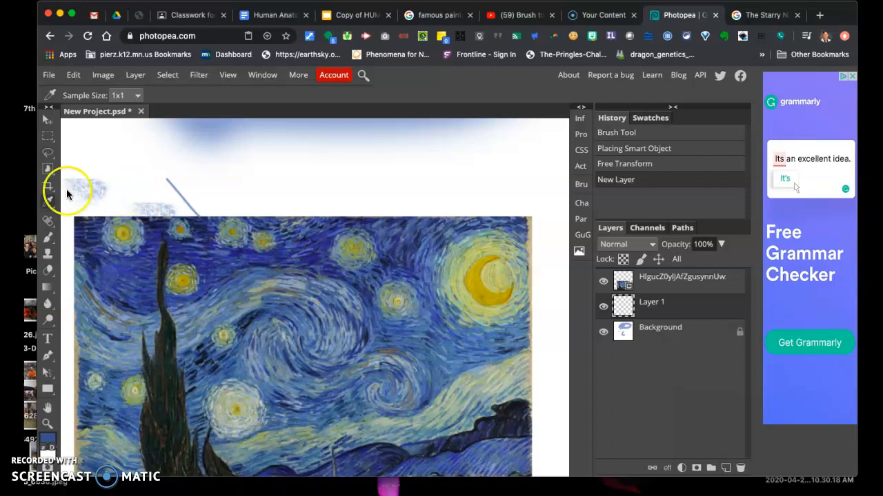
mouse_move(242, 262)
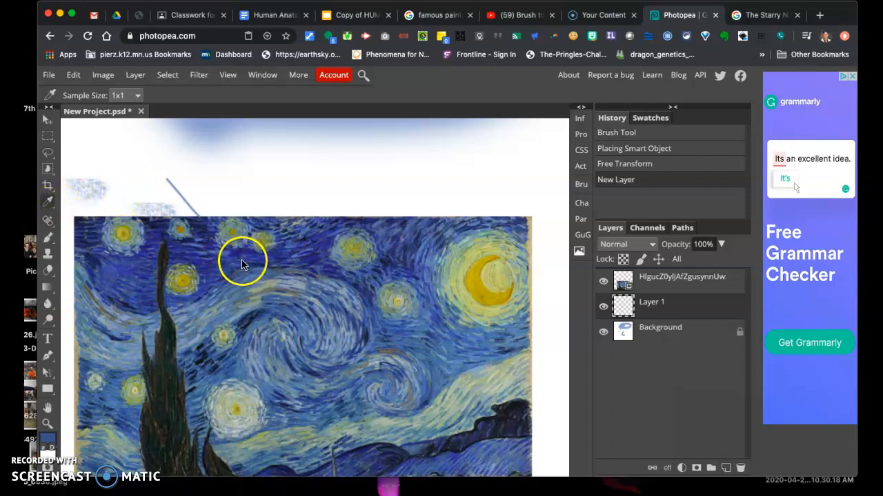
mouse_move(264, 241)
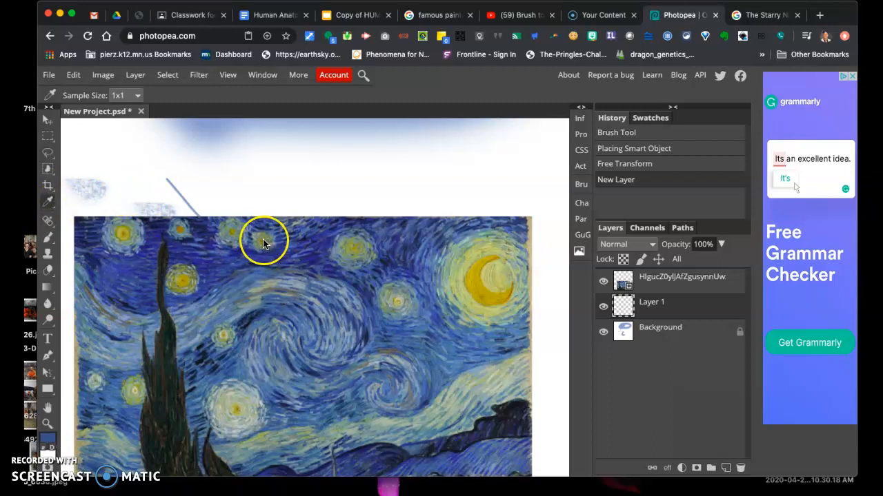
mouse_move(269, 249)
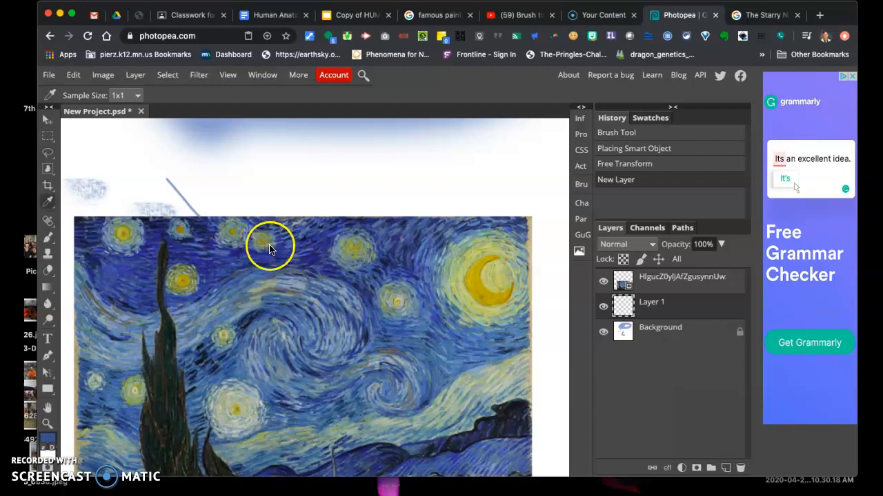
mouse_move(169, 266)
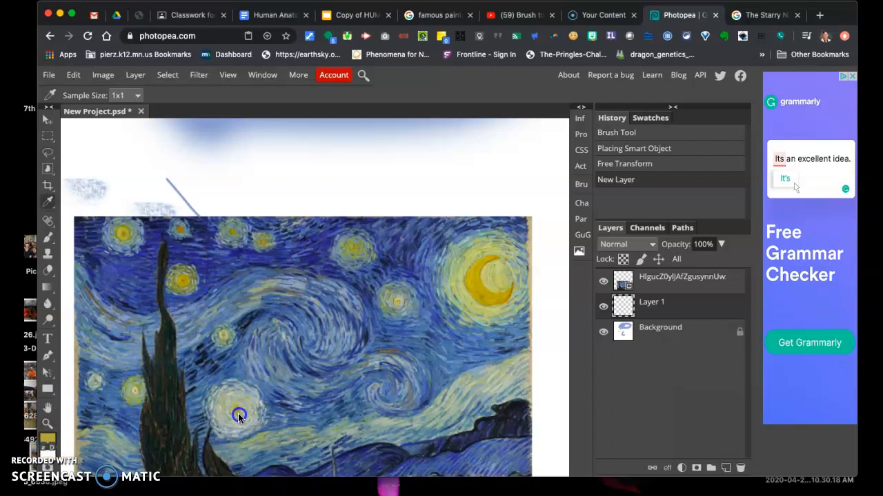
mouse_move(426, 433)
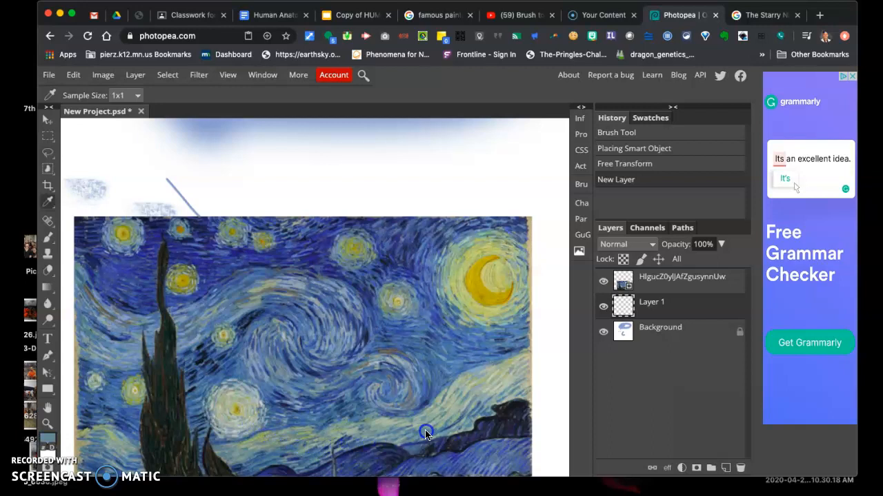
mouse_move(481, 295)
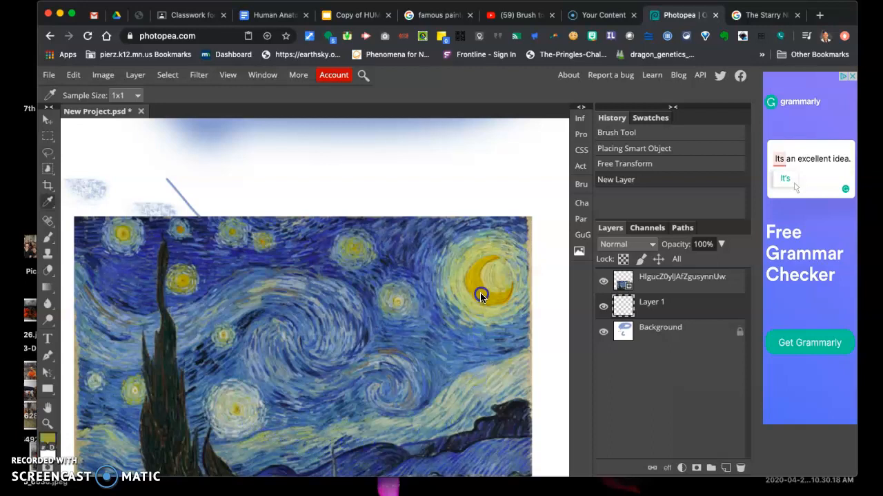
mouse_move(318, 245)
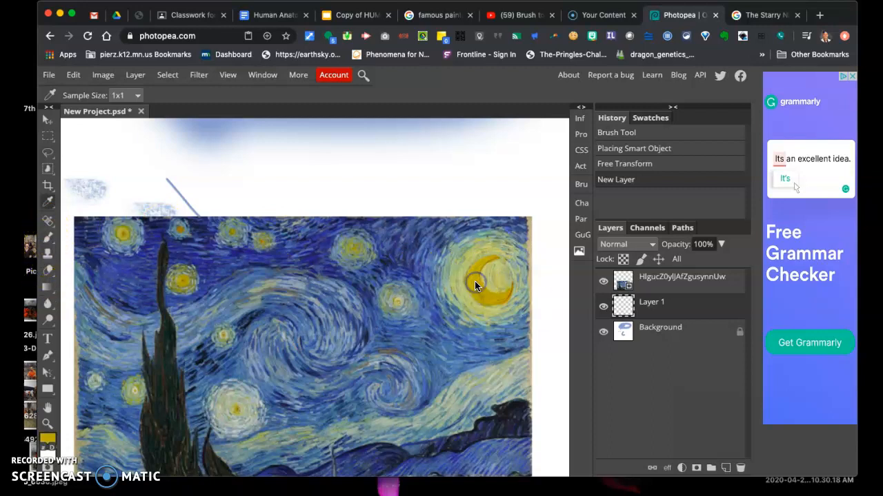
mouse_move(35, 283)
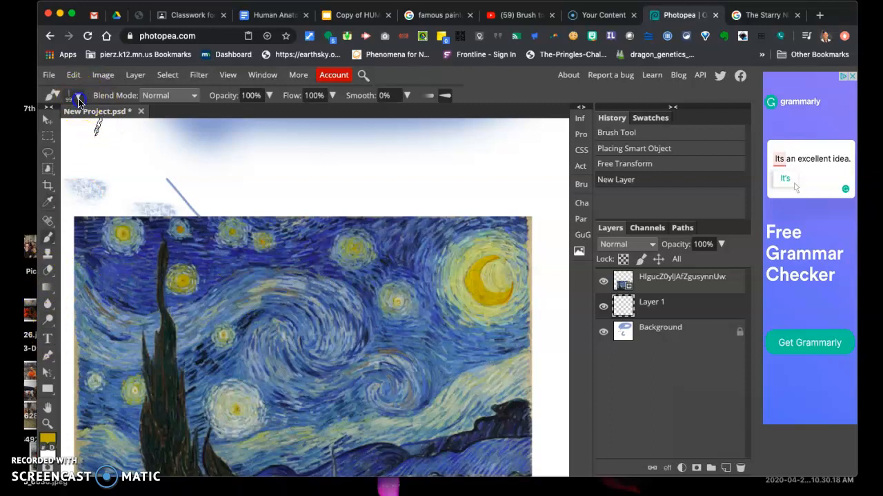
Set a 25 px, 60% hardness round brush and paint a yellow crescent at upper right
click(75, 95)
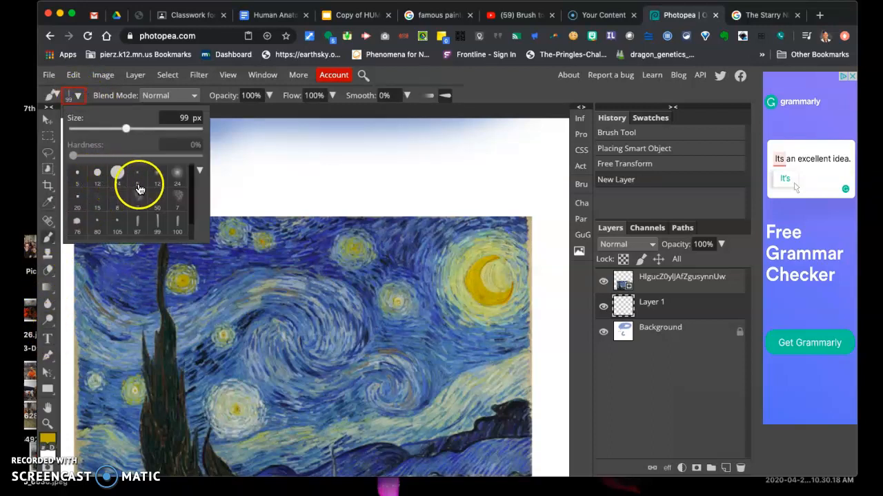
click(98, 173)
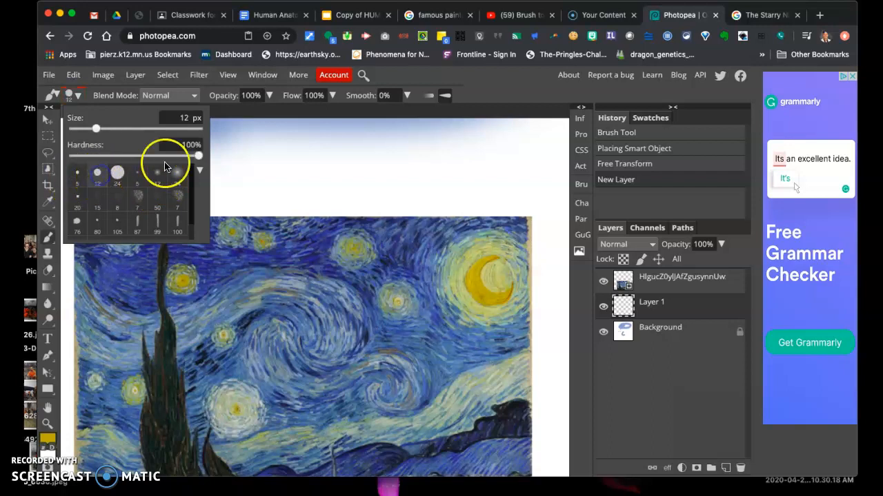
drag(198, 155, 148, 155)
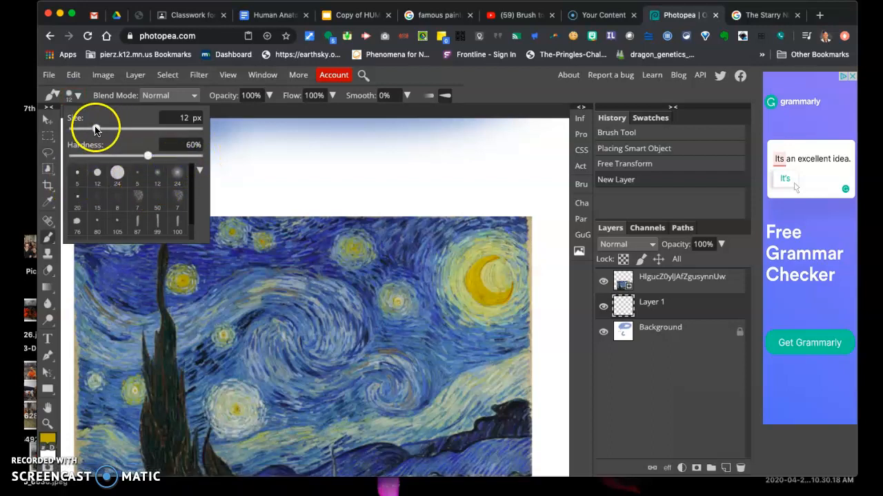
drag(97, 130, 109, 130)
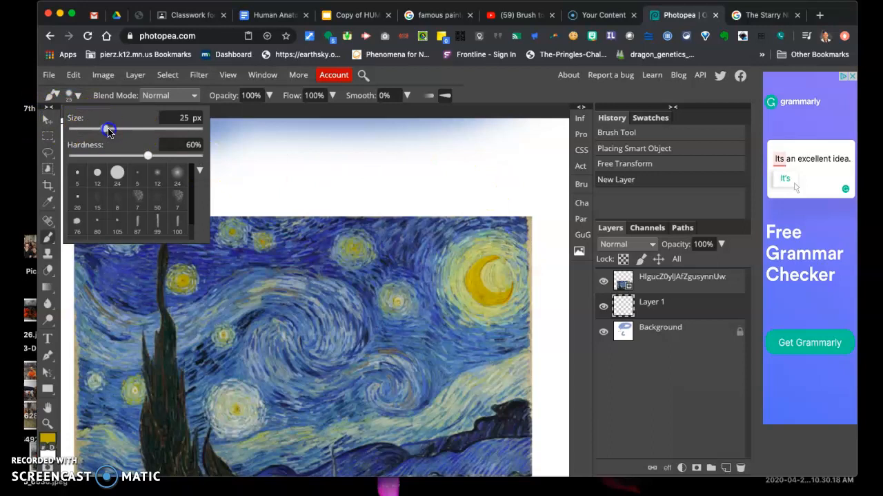
drag(109, 129, 112, 129)
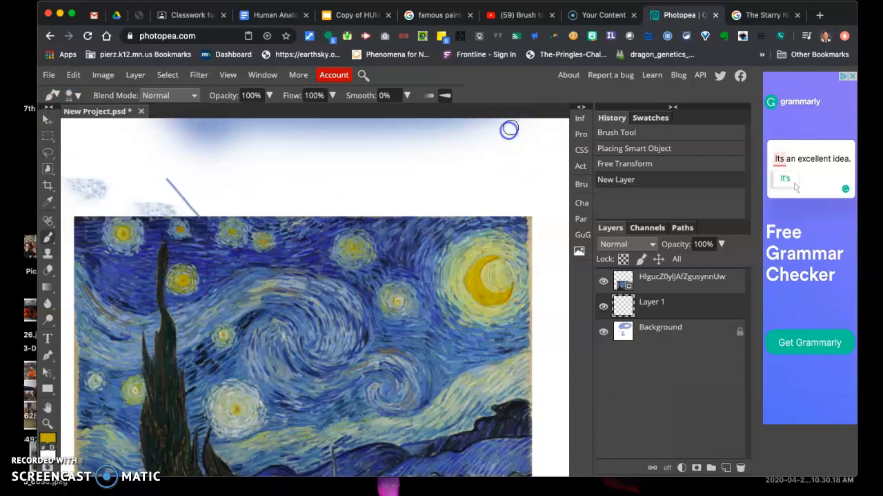
drag(509, 129, 537, 171)
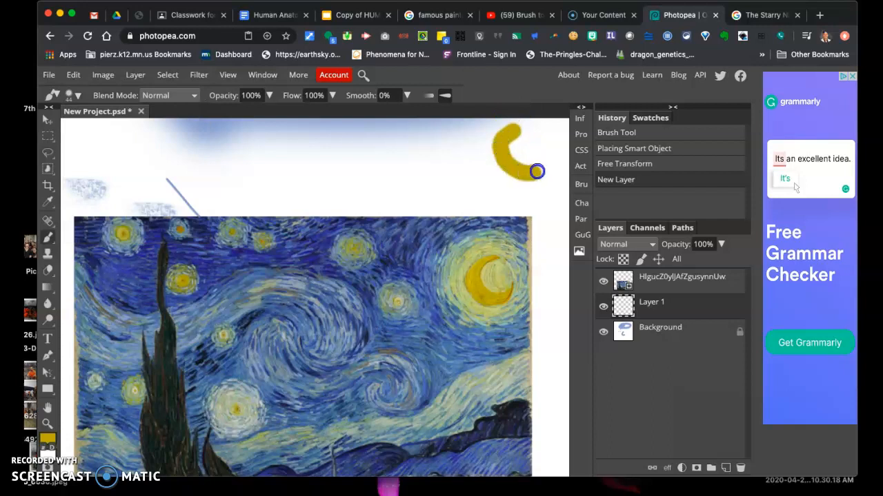
drag(536, 171, 514, 129)
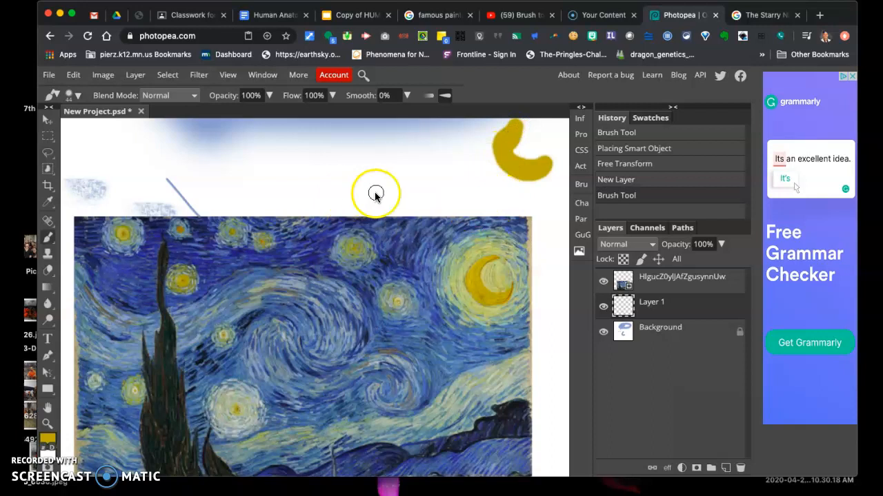
mouse_move(395, 212)
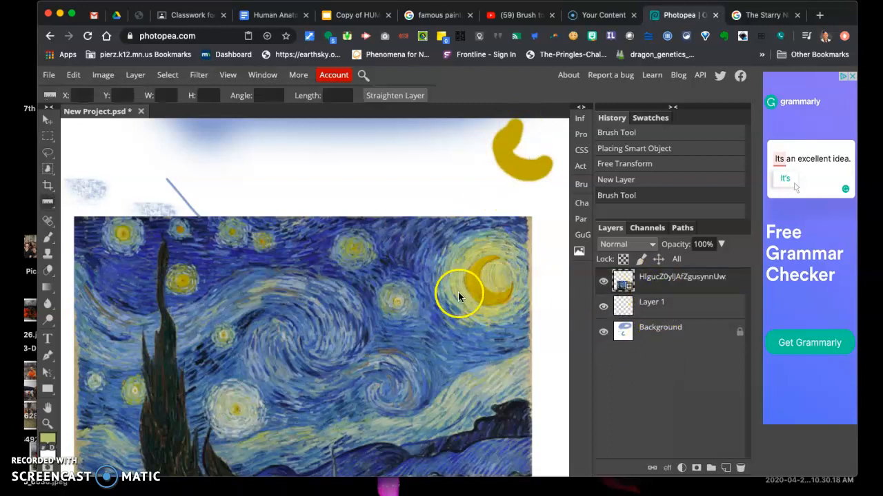
Paint a pale yellow-green glow around the crescent moon with the Brush tool
click(652, 302)
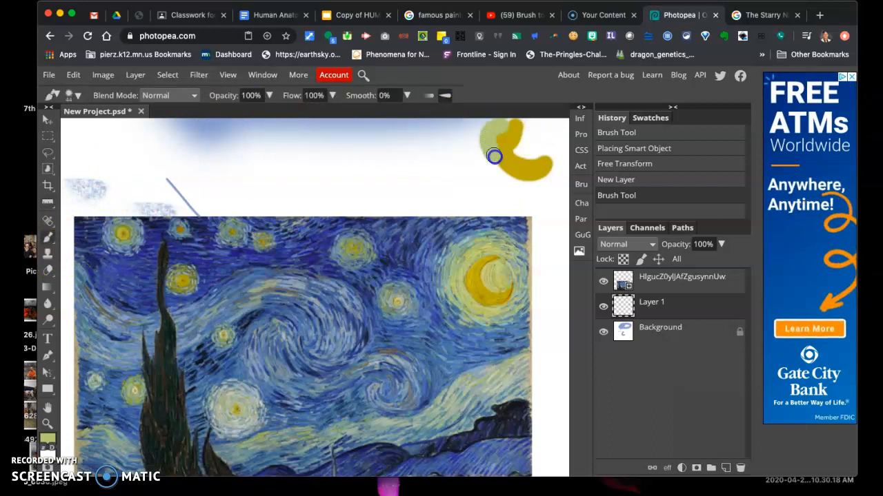
drag(493, 156, 549, 170)
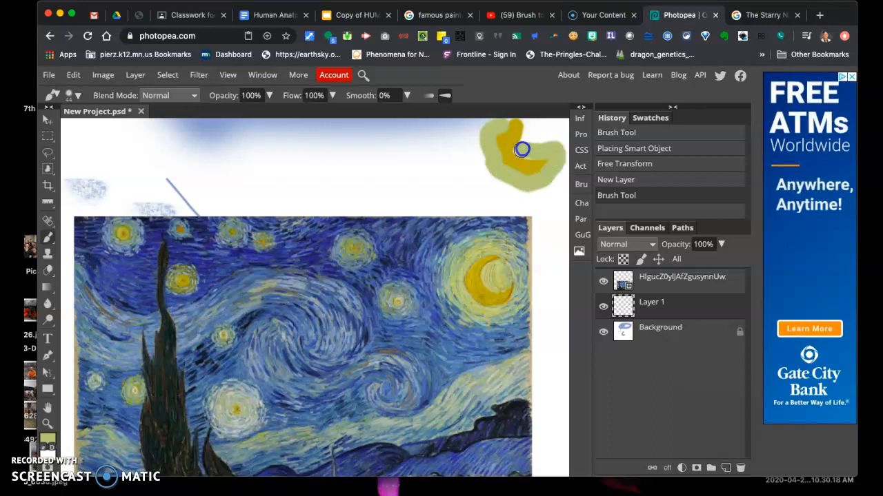
click(525, 153)
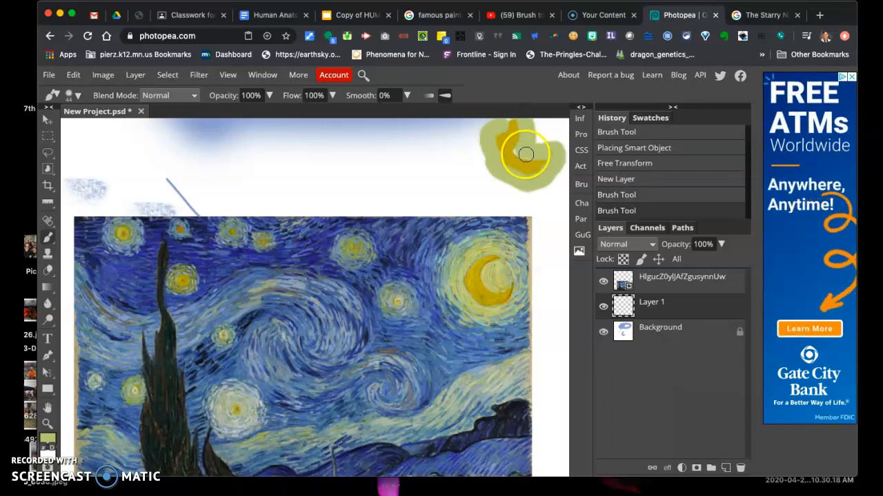
click(524, 152)
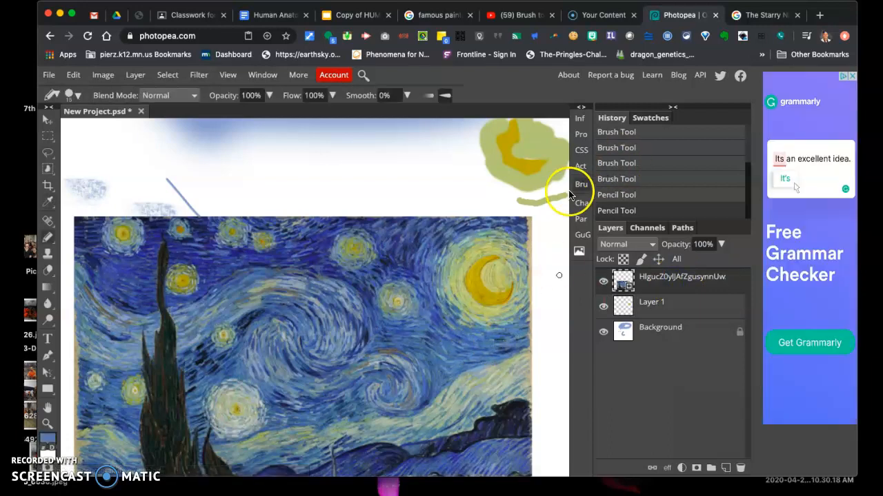
Confirm rasterizing the layer, select Layer 1, and paint broad blue strokes around the moon
click(72, 95)
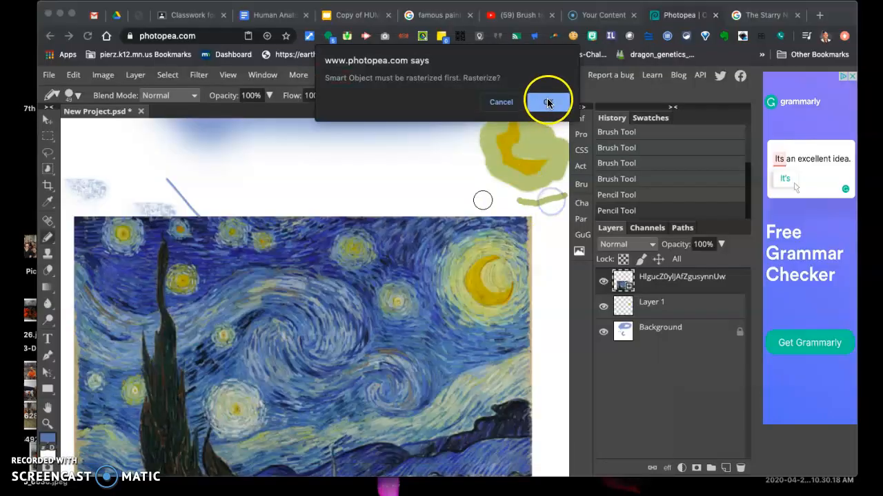
click(548, 101)
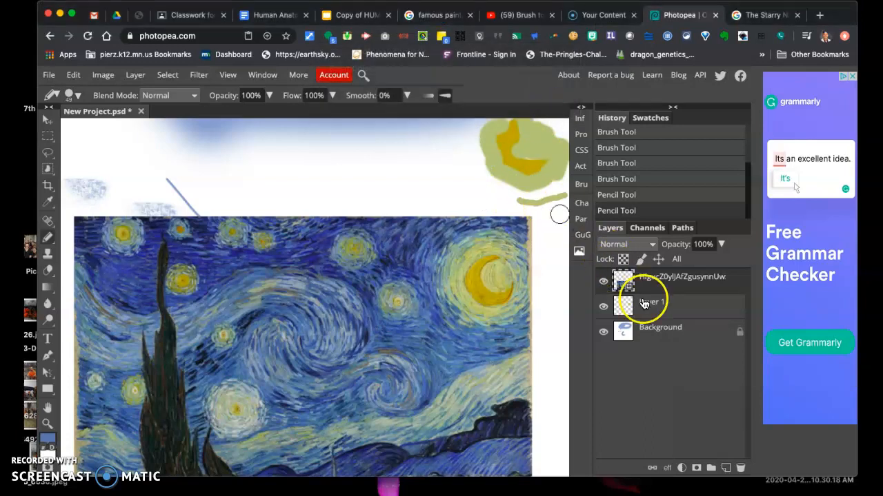
drag(482, 200, 562, 193)
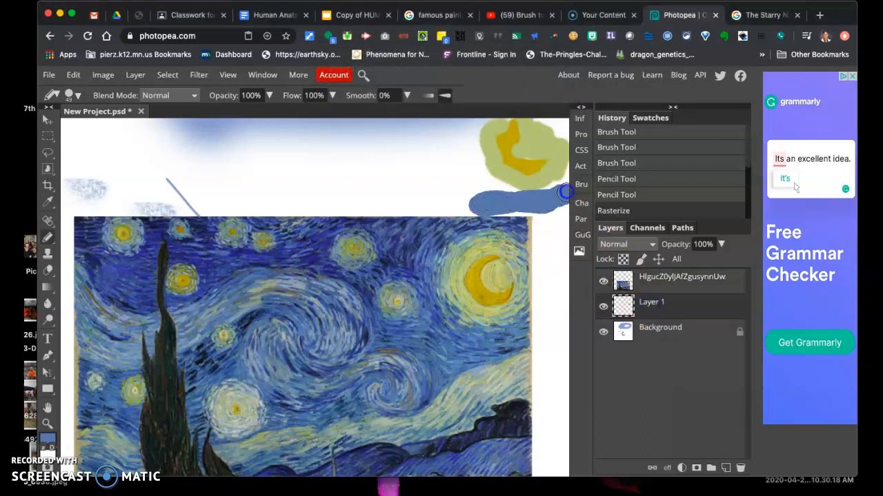
drag(566, 192, 480, 163)
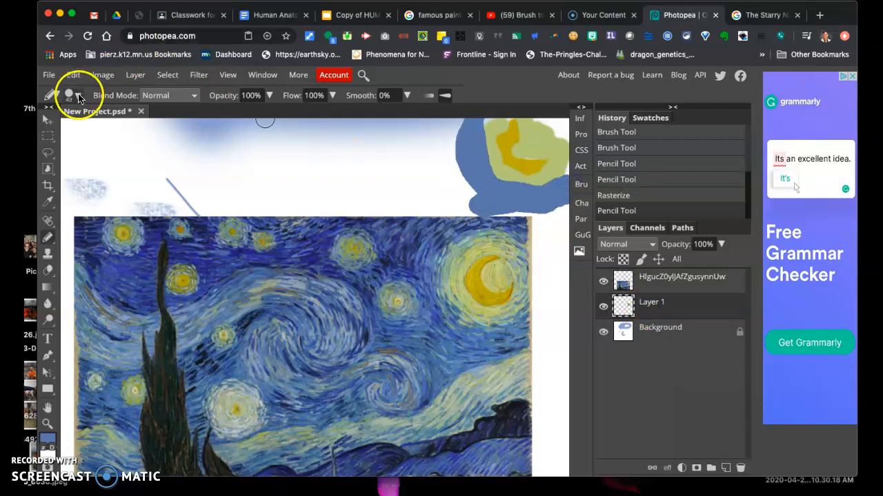
click(68, 95)
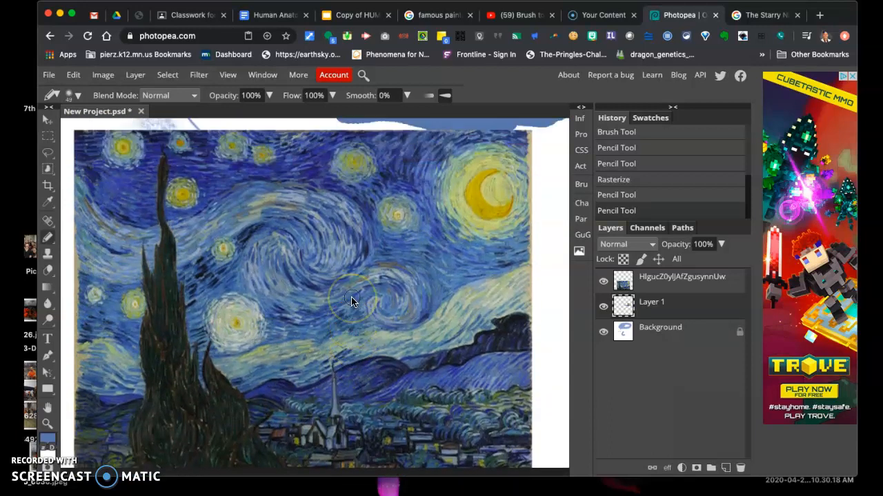
mouse_move(352, 300)
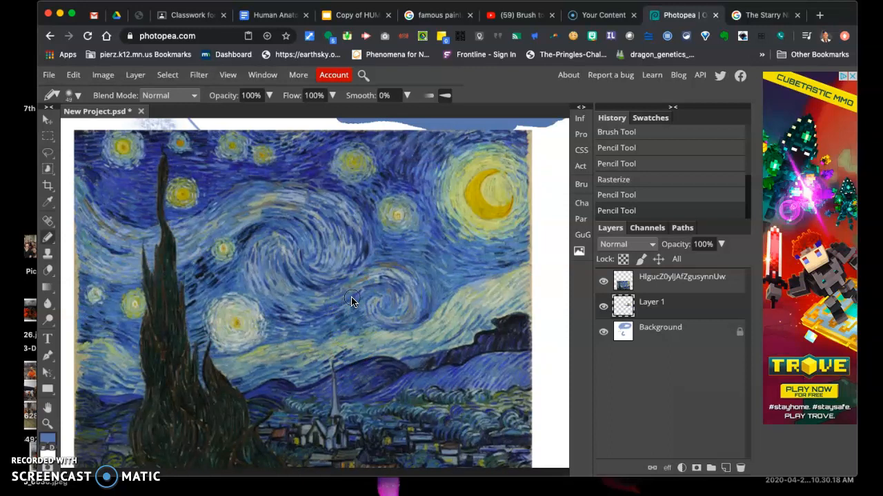
mouse_move(265, 290)
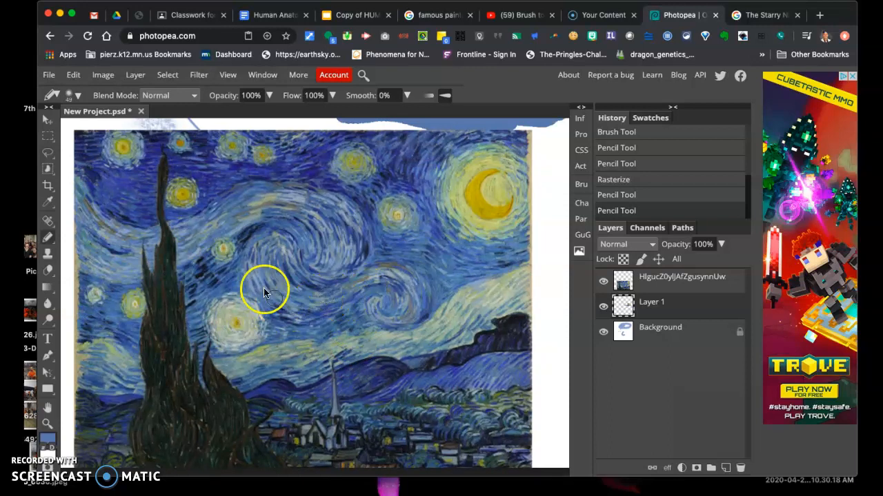
mouse_move(349, 269)
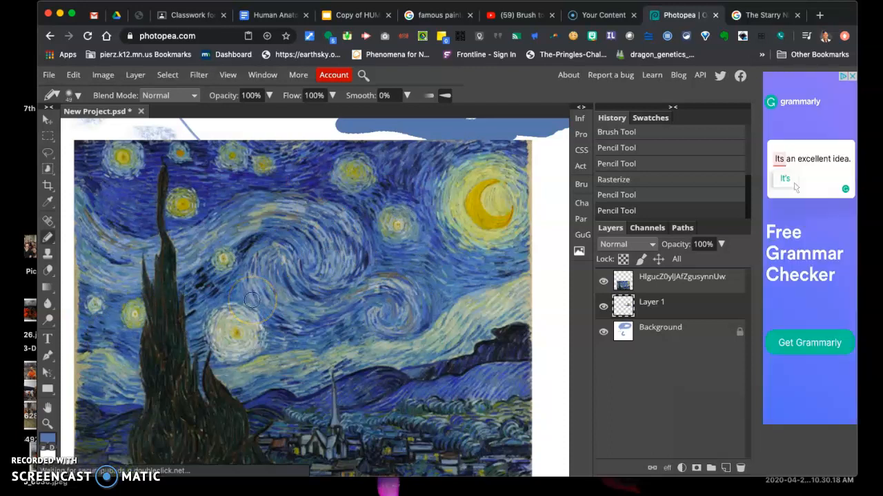
mouse_move(178, 397)
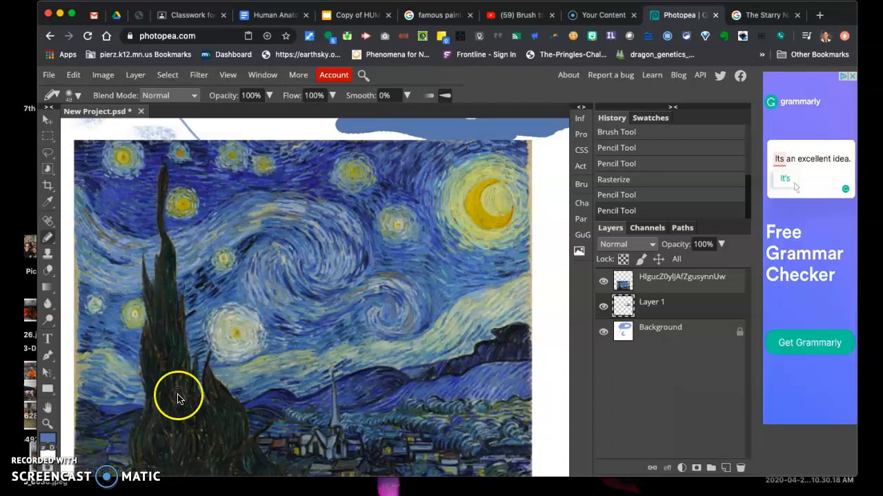